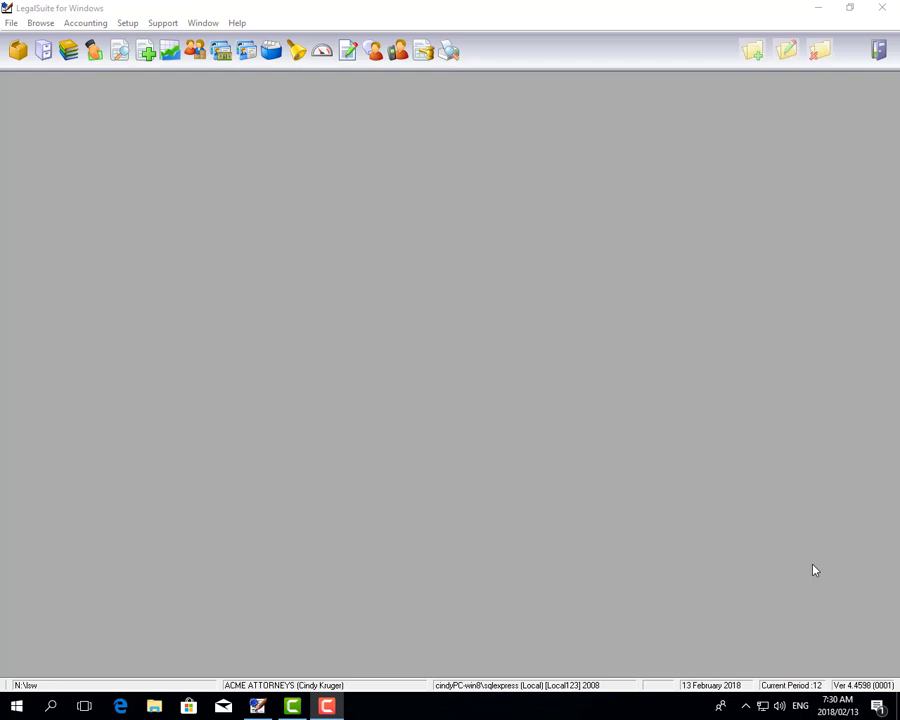
mouse_move(40, 212)
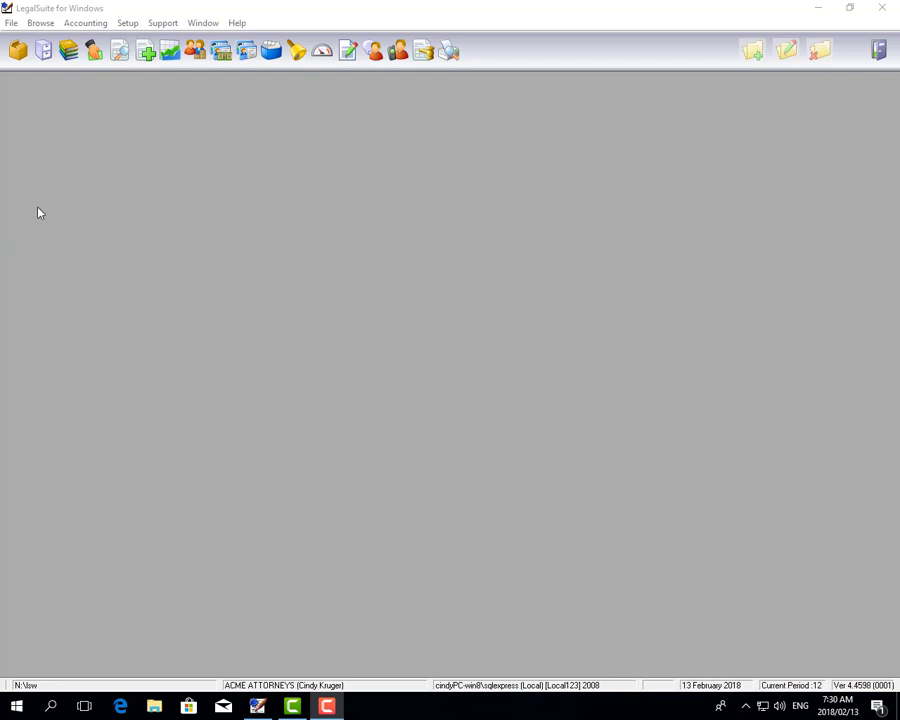
mouse_move(70, 51)
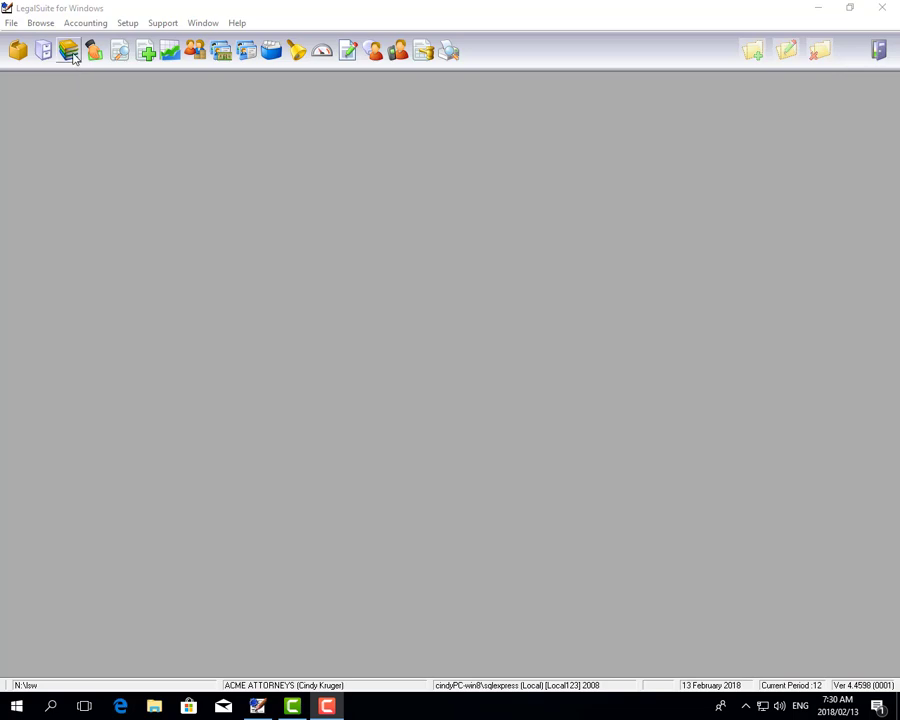
Open the Business Ledger accounts and launch a Bank Reconciliation for period 12
left_click(68, 50)
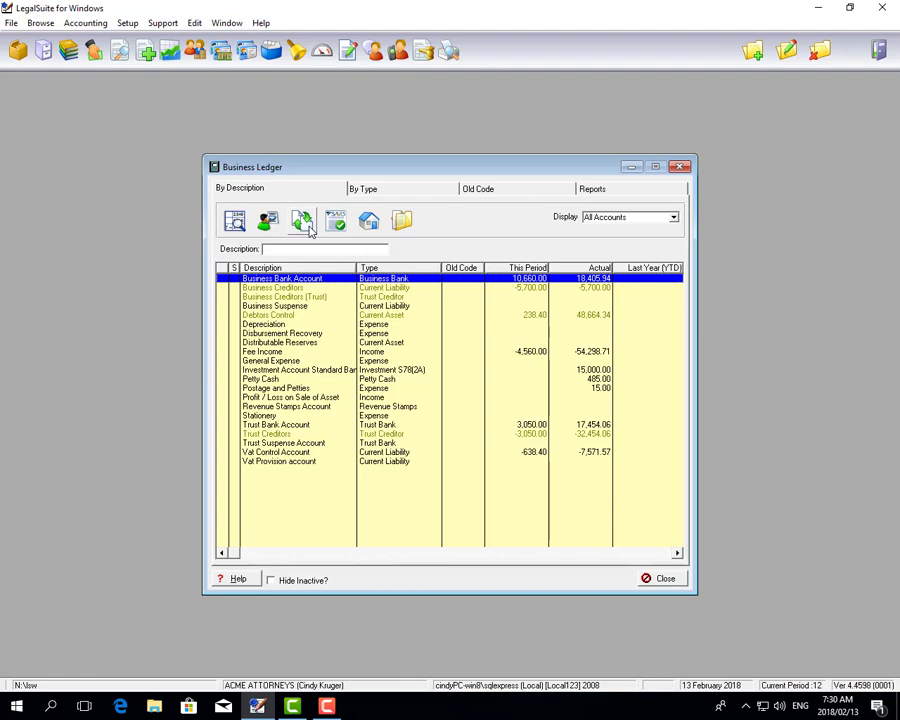
mouse_move(302, 221)
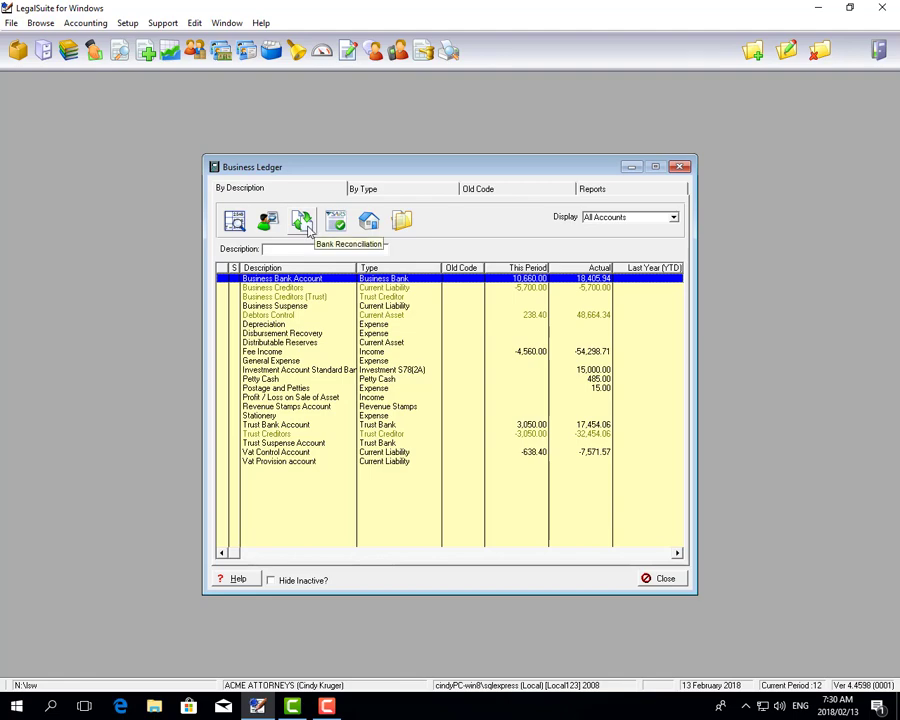
left_click(301, 220)
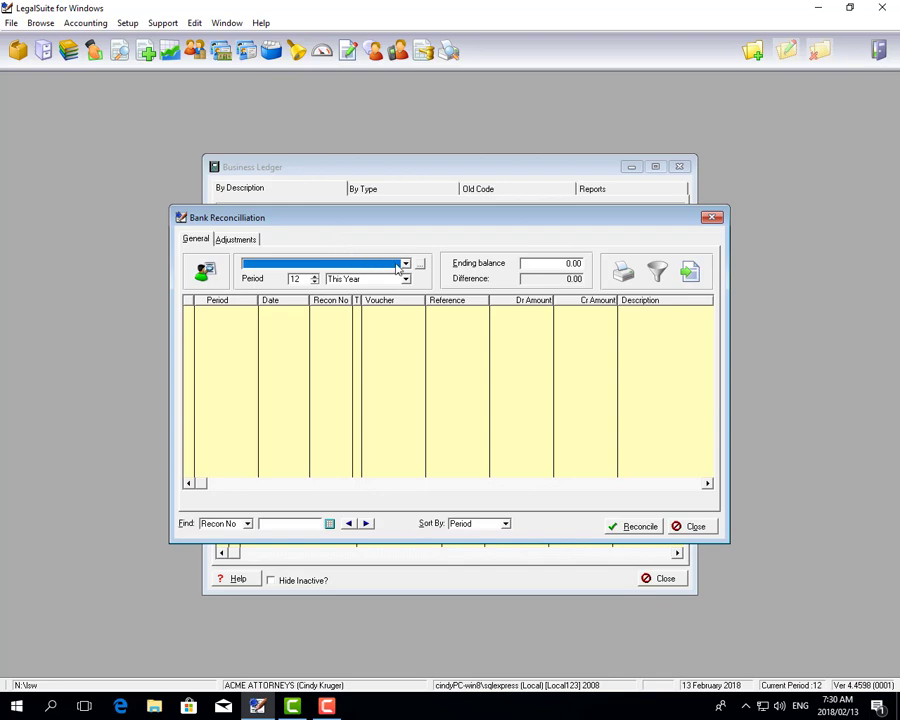
Select Trust Bank Account, loading its period 10–12 transactions with difference -19,531.80
left_click(405, 263)
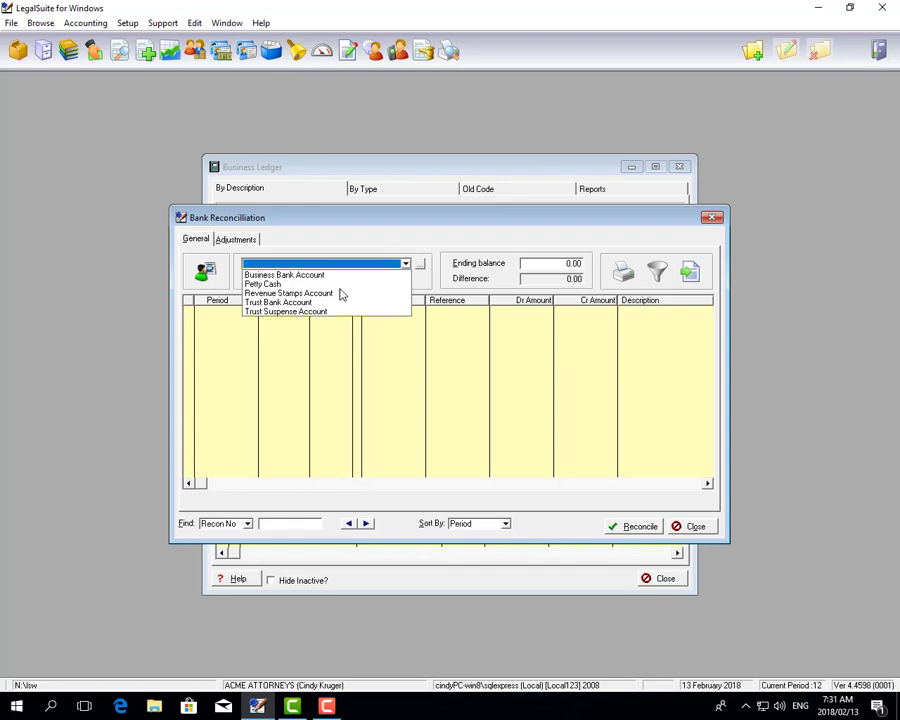
left_click(277, 302)
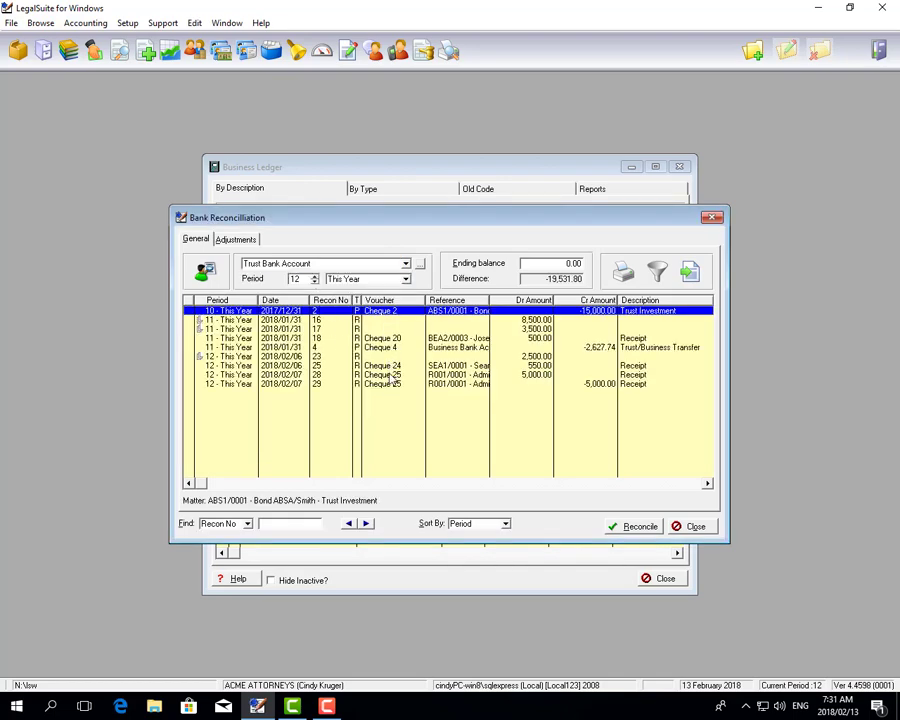
mouse_move(395, 400)
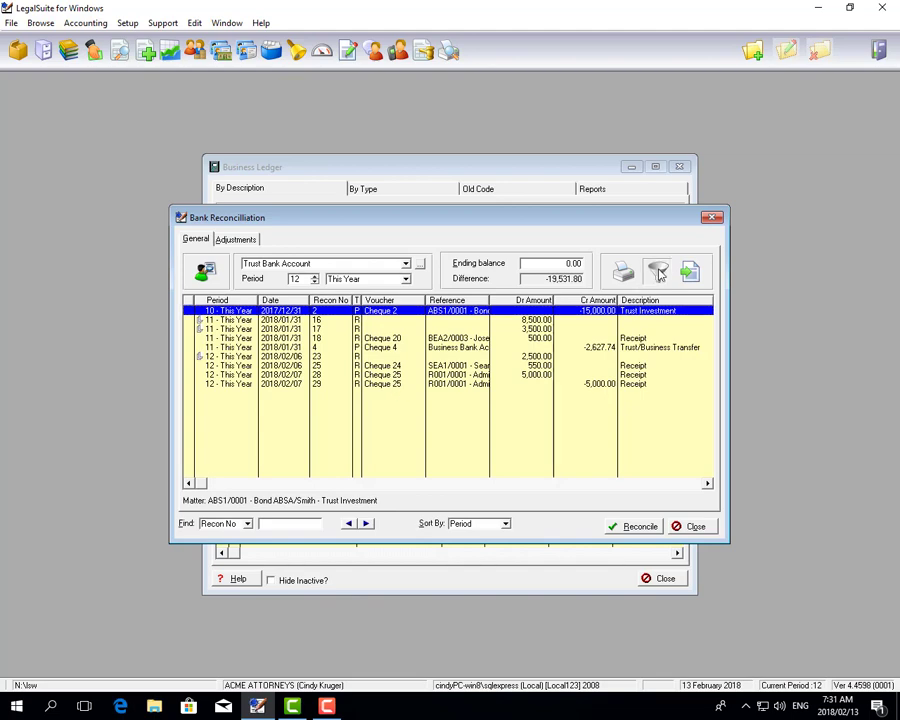
left_click(657, 271)
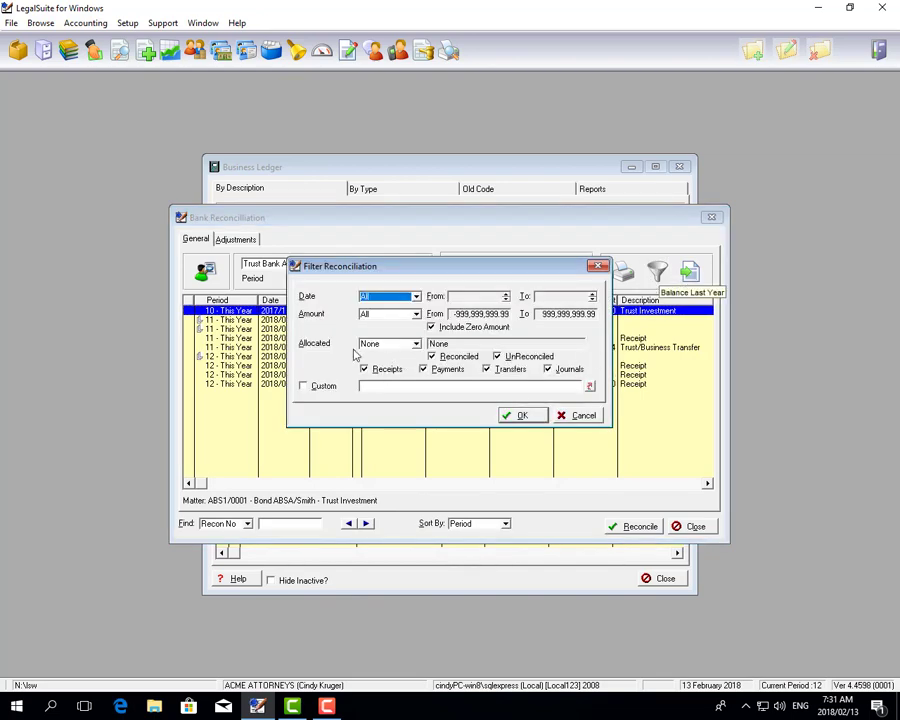
left_click(521, 415)
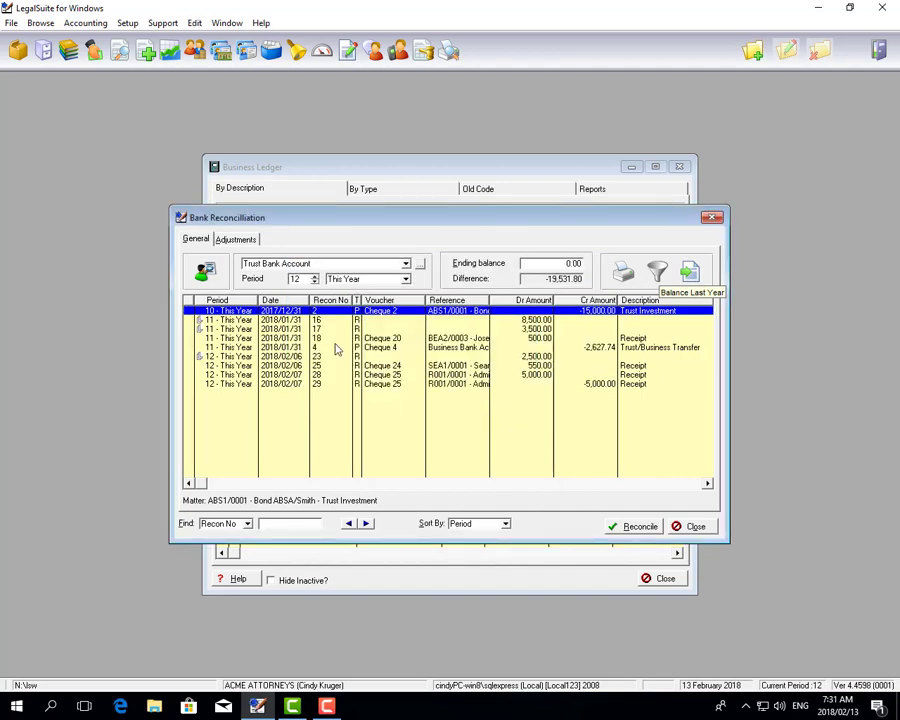
mouse_move(331, 387)
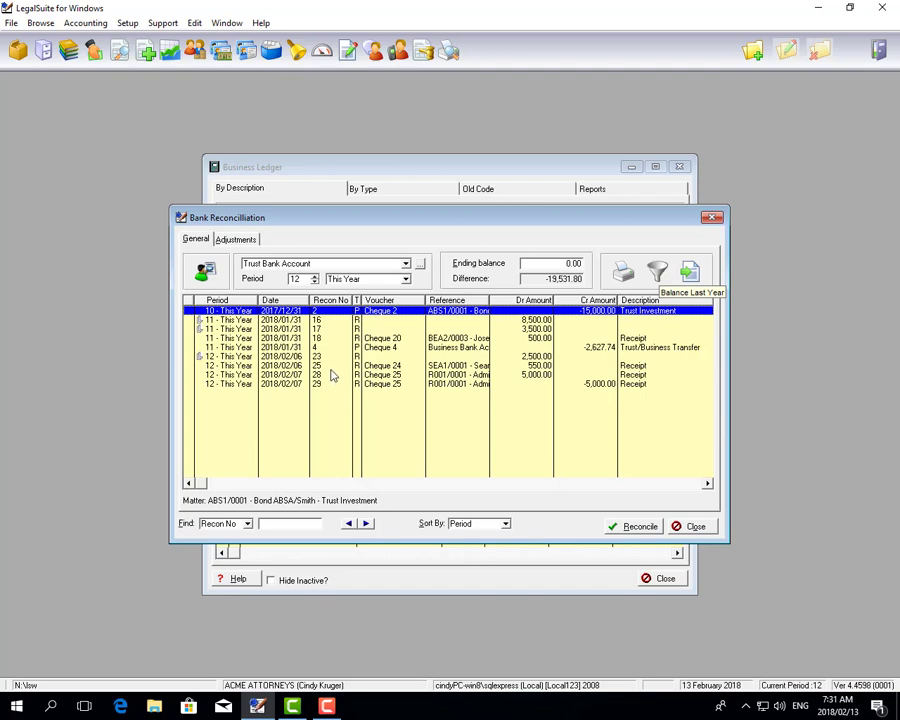
mouse_move(318, 365)
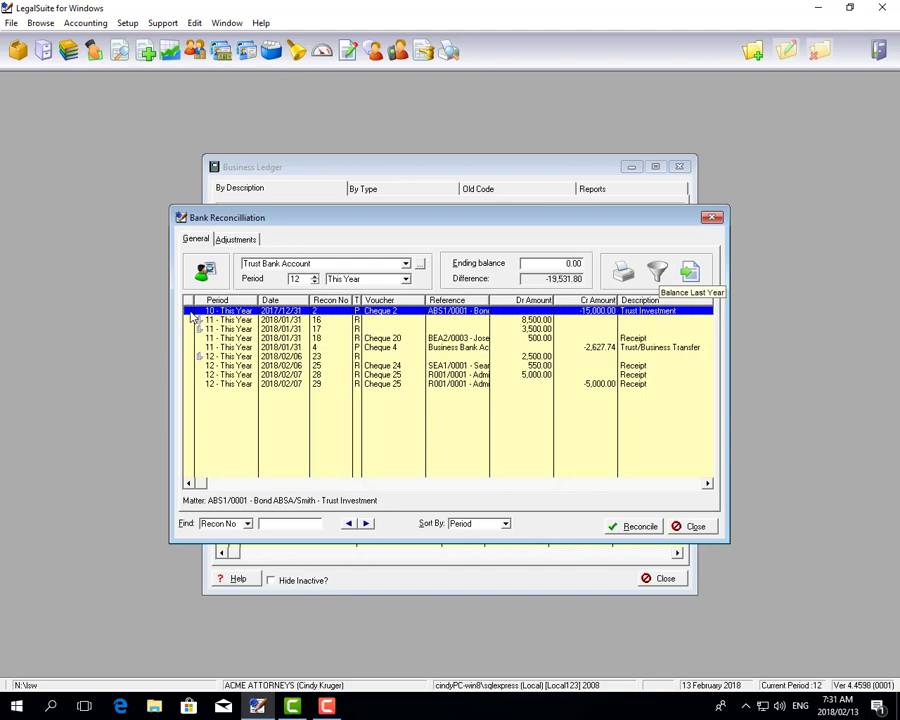
Tick the Cheque 2 trust investment, the 8,500.00 receipt and one more transaction as reconciled
left_click(189, 310)
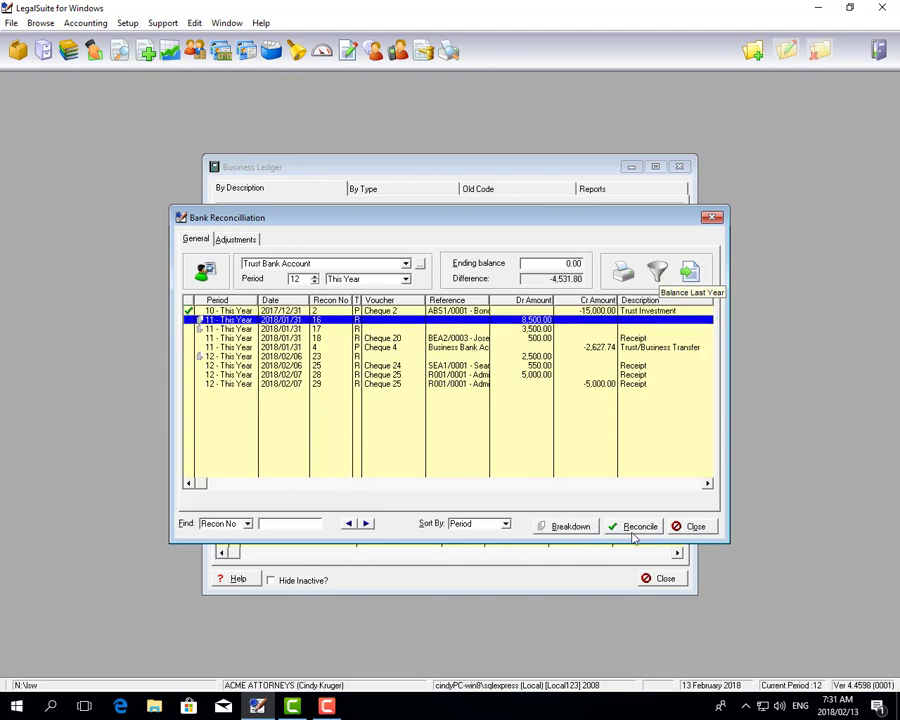
left_click(638, 526)
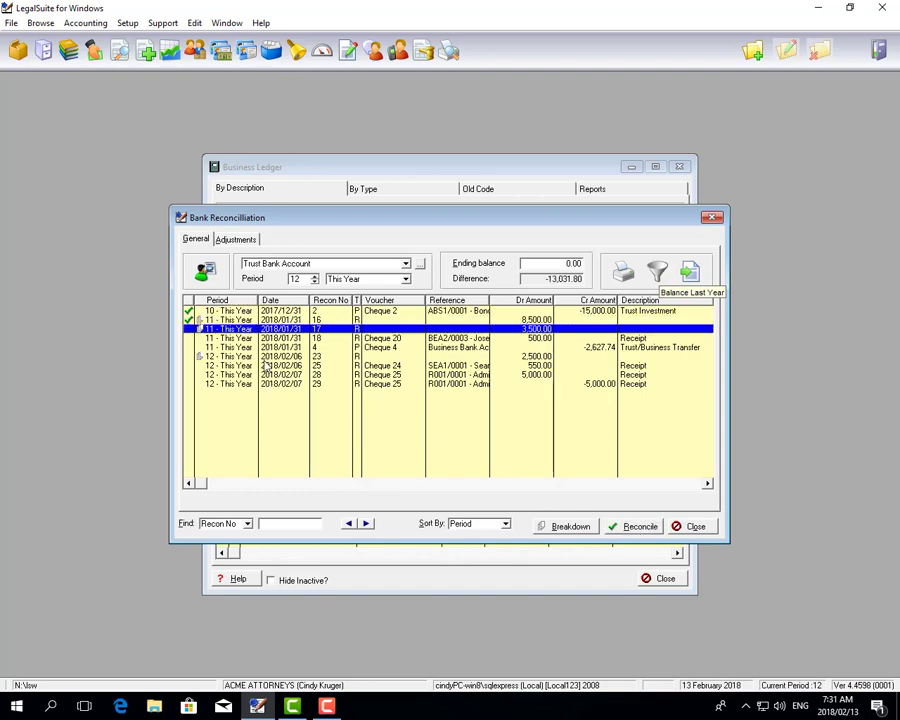
left_click(457, 347)
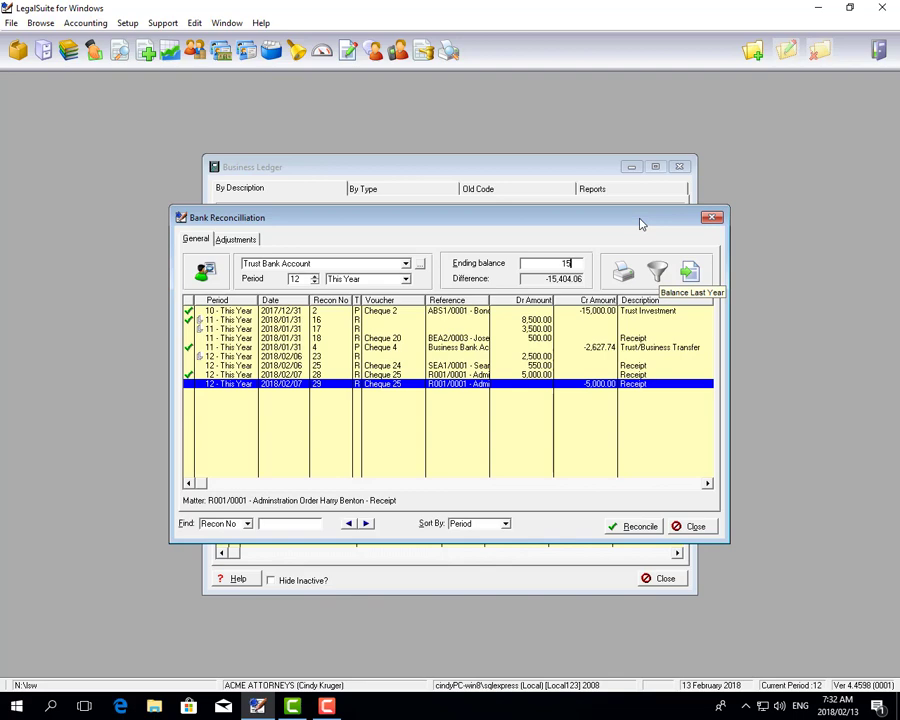
Enter 15,404.06 as the statement ending balance, bringing the difference to 0.00
type("15404.06")
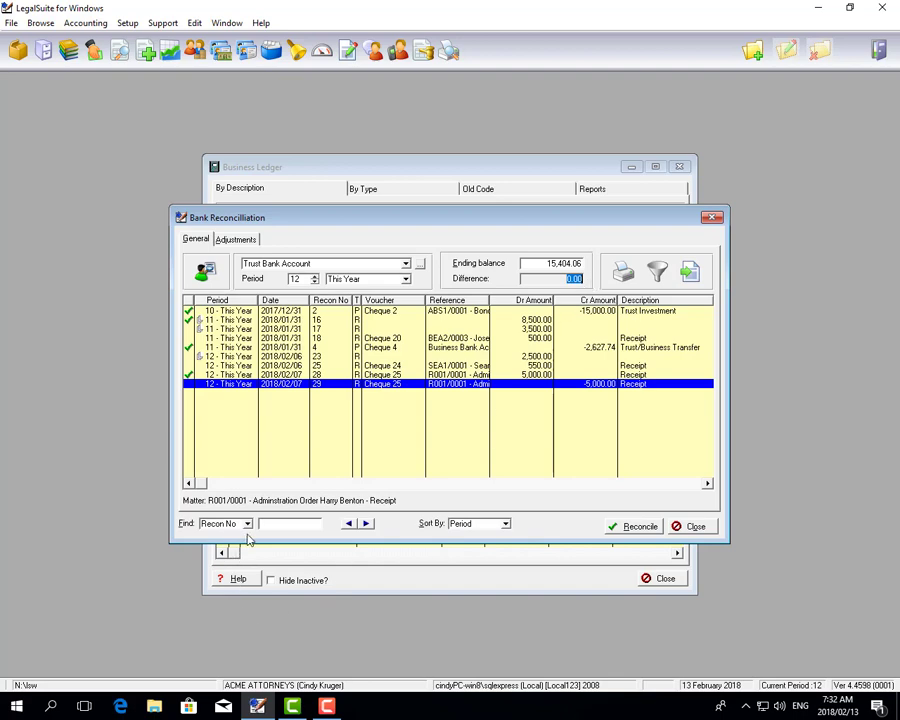
Search the transactions by Amount for 8,500.00 and select the Cheque 4 transfer row
left_click(245, 523)
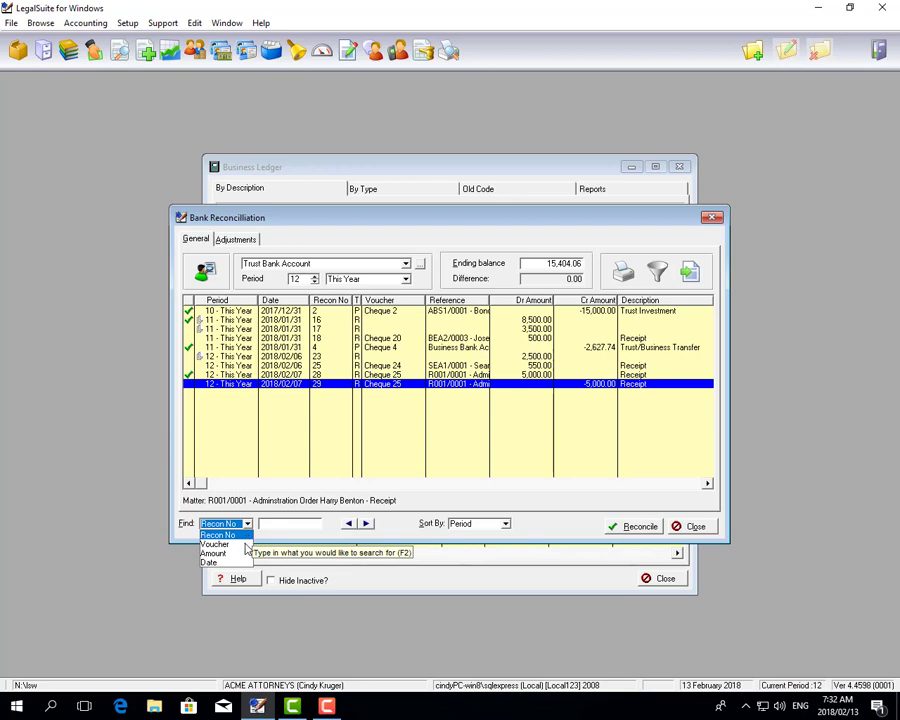
mouse_move(227, 556)
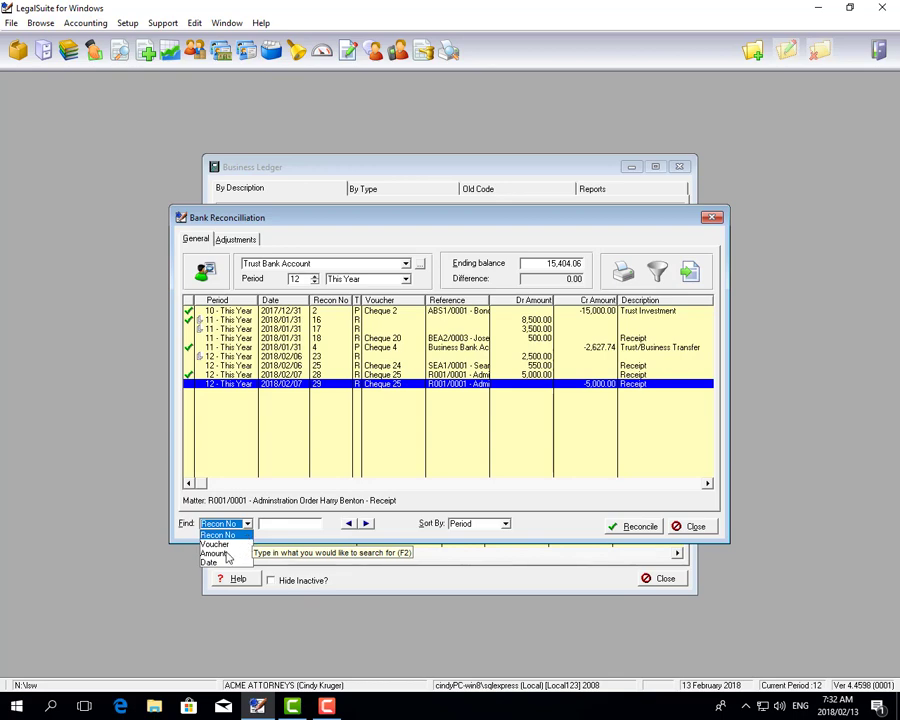
left_click(215, 553)
type("8500")
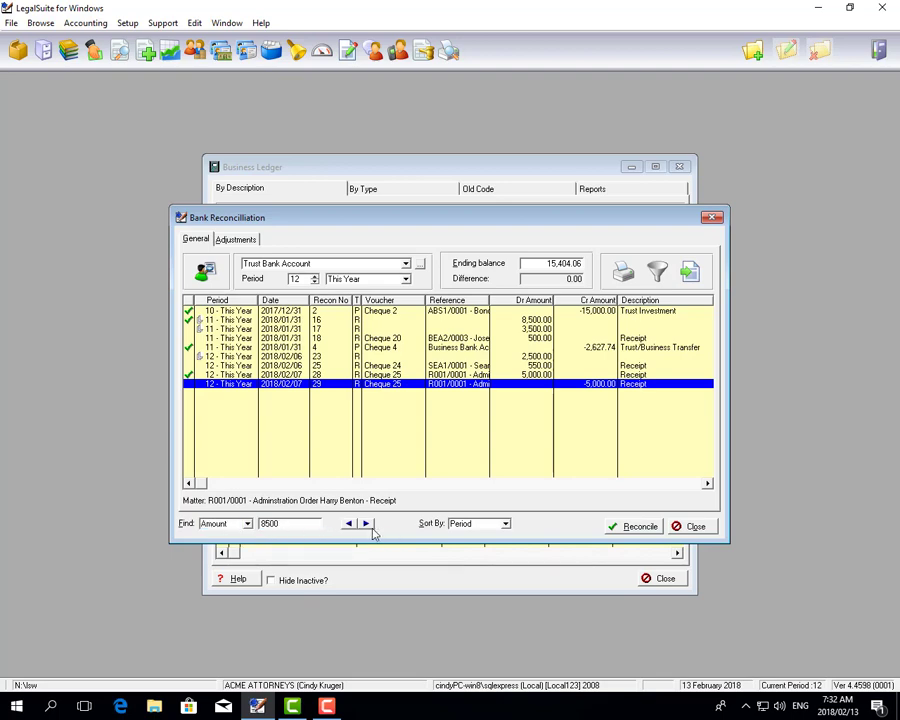
mouse_move(366, 523)
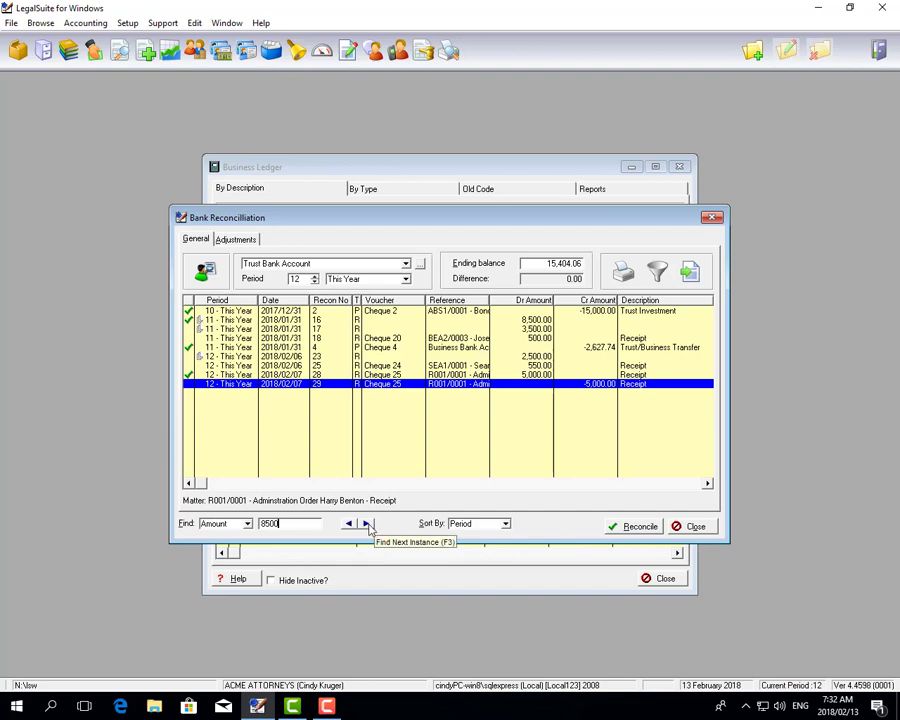
mouse_move(348, 523)
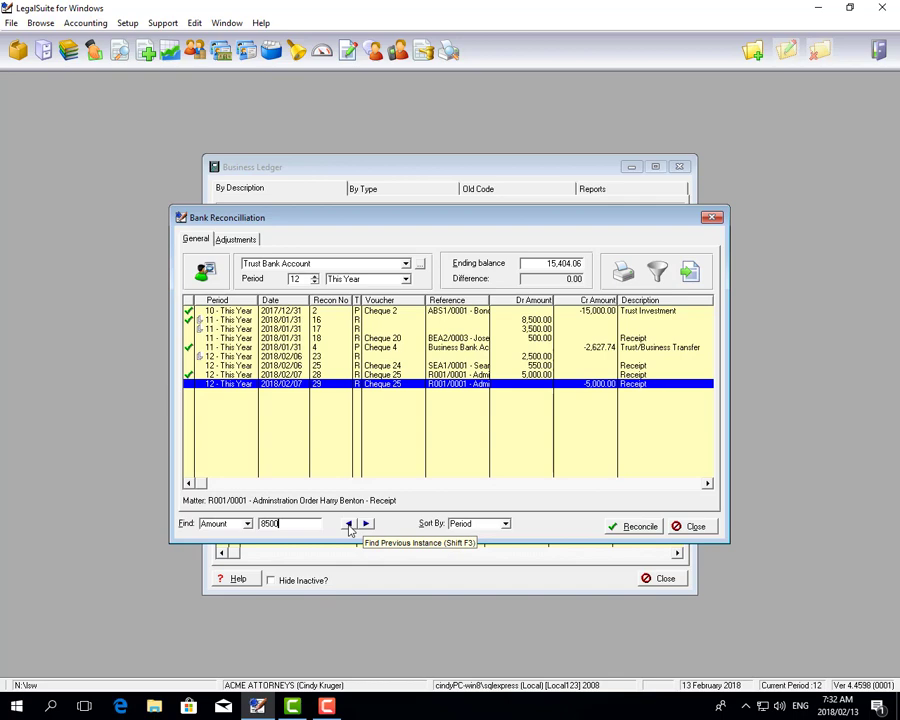
mouse_move(388, 352)
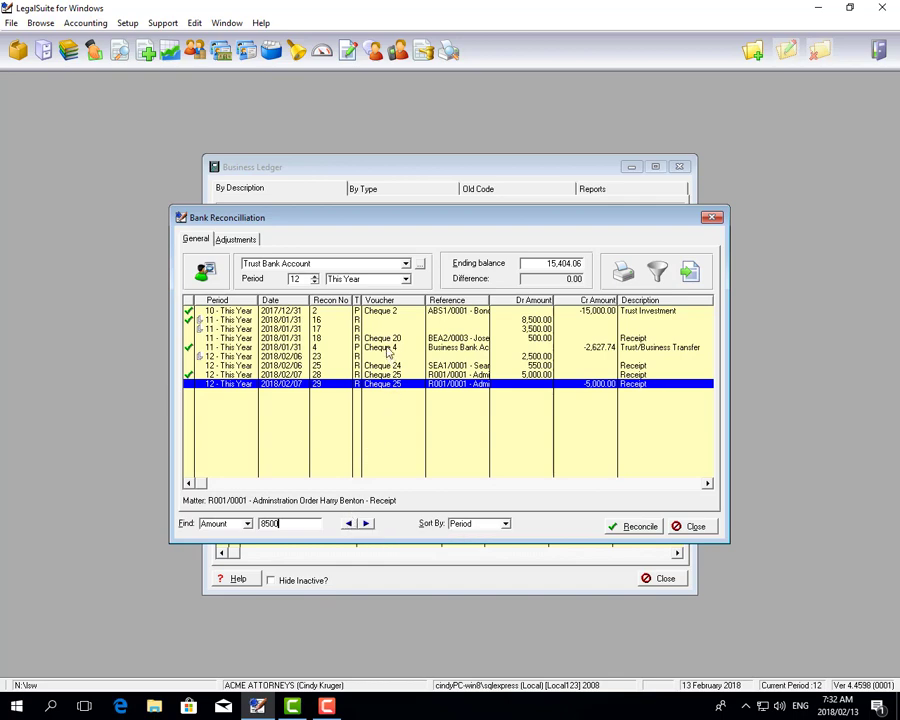
left_click(390, 347)
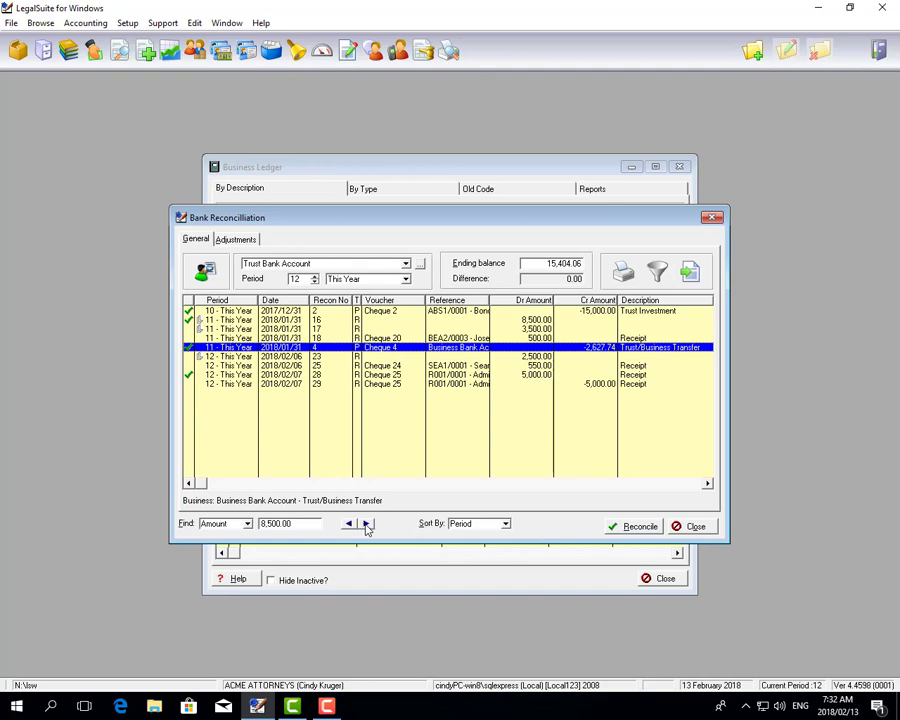
mouse_move(366, 525)
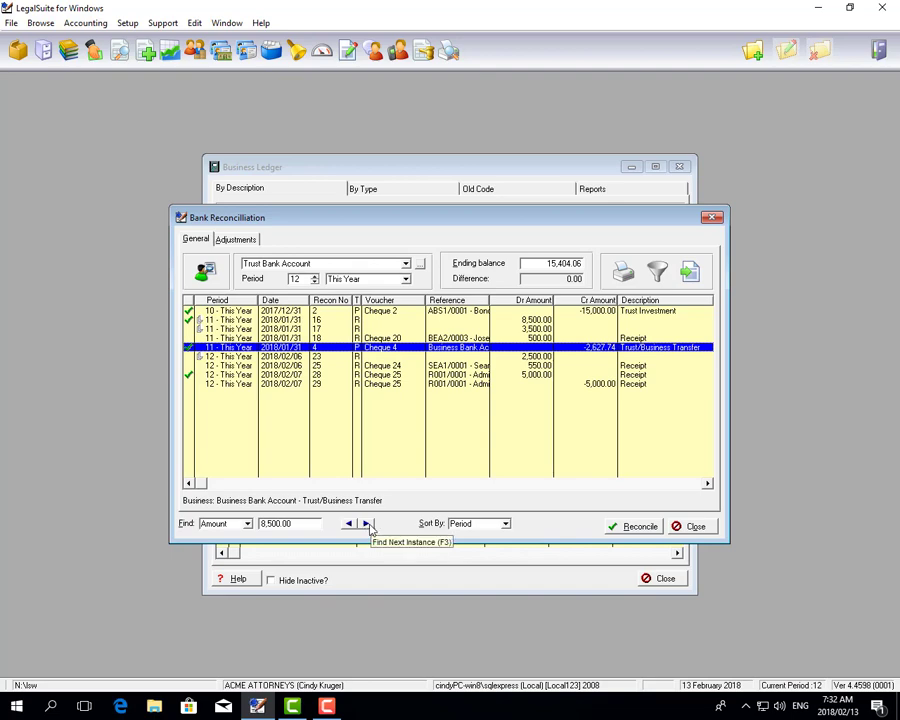
mouse_move(348, 524)
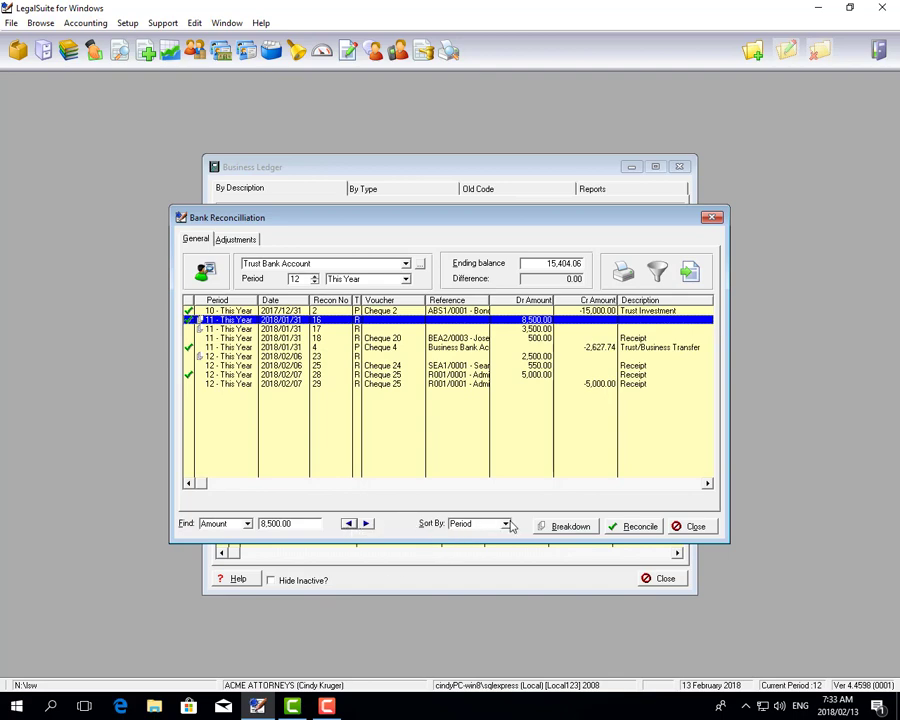
Sort the Trust Bank reconciliation list by Amount
left_click(506, 523)
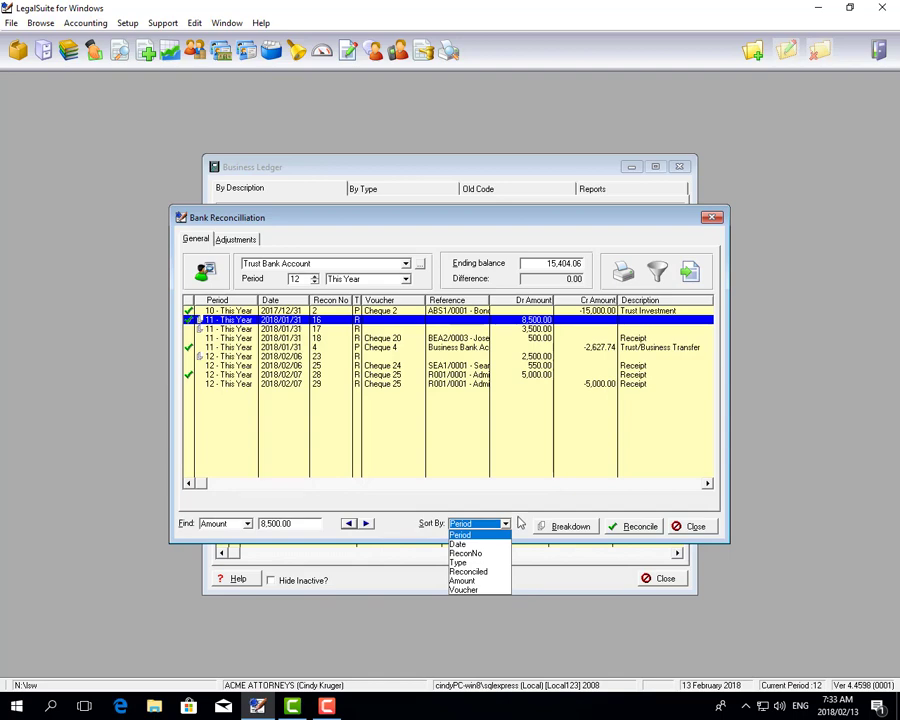
left_click(462, 581)
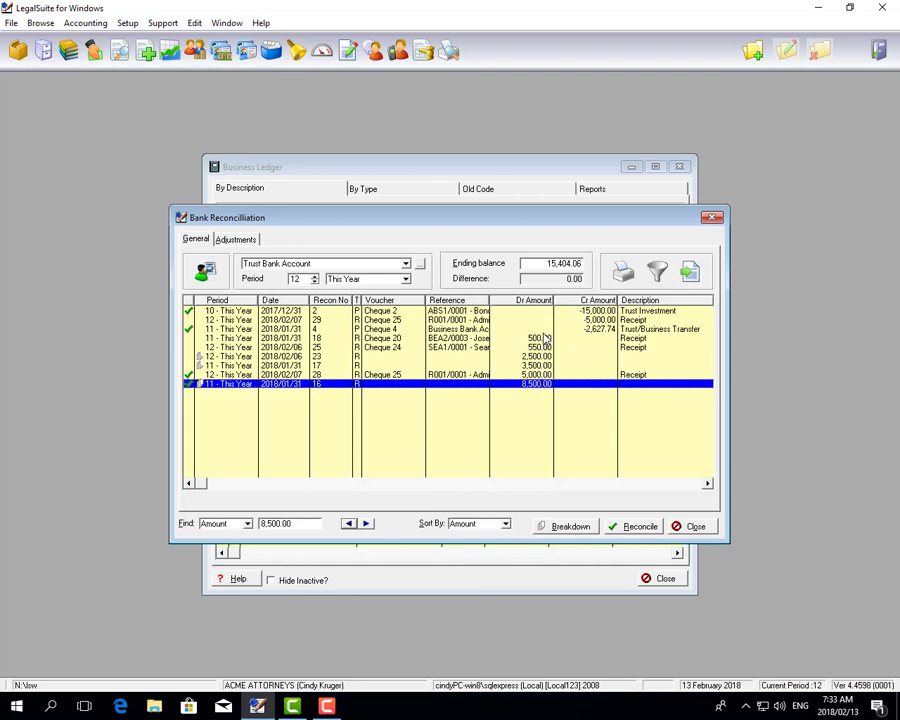
mouse_move(487, 484)
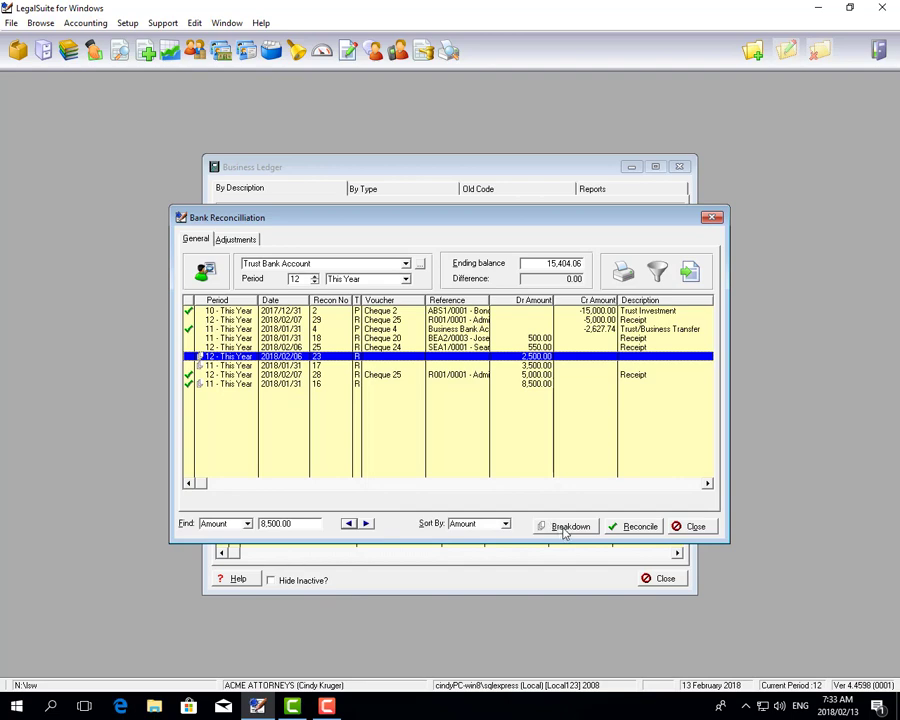
View the 2,500.00 deposit's breakdown into receipts of 500, 1,500 and 500
left_click(570, 526)
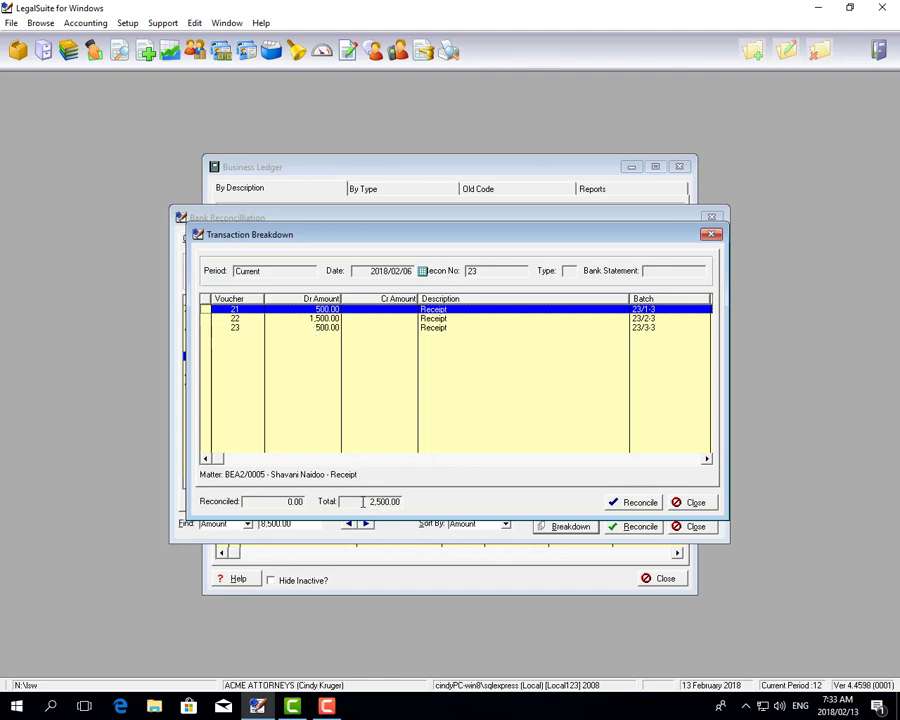
triple_click(384, 501)
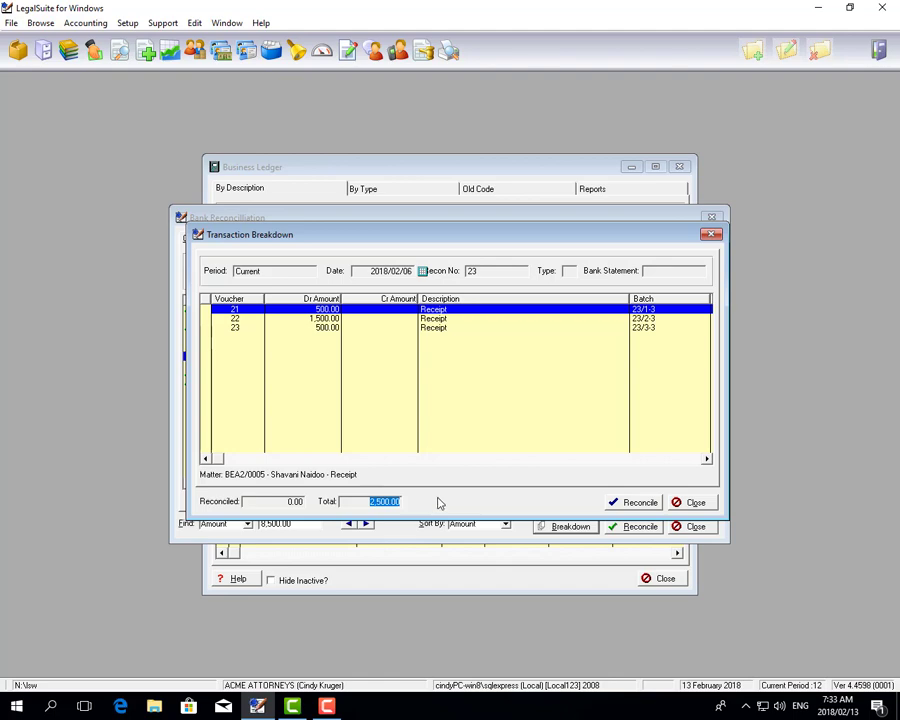
left_click(693, 502)
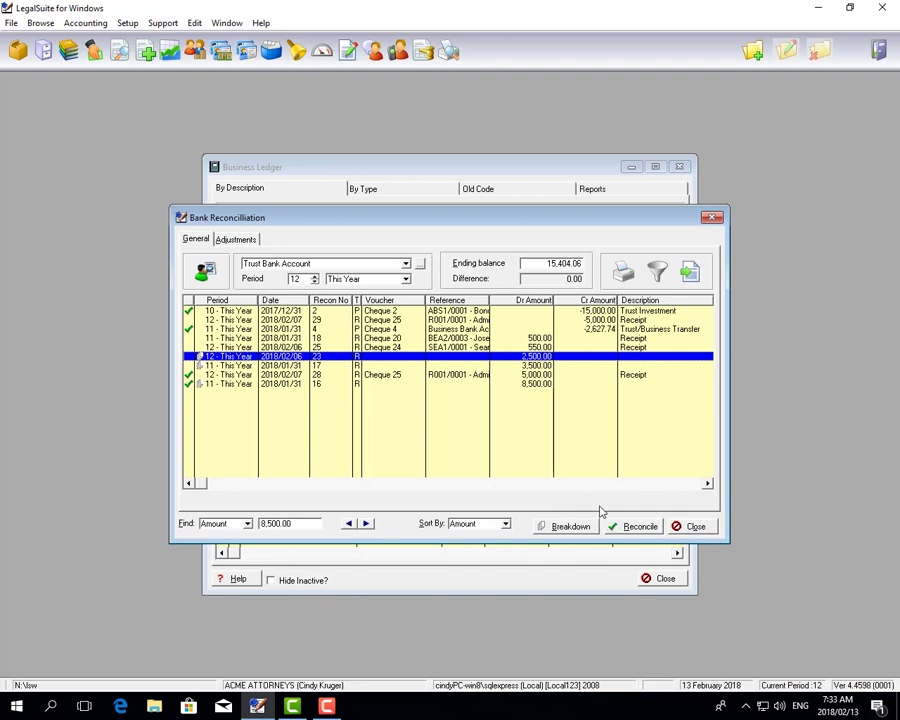
mouse_move(408, 412)
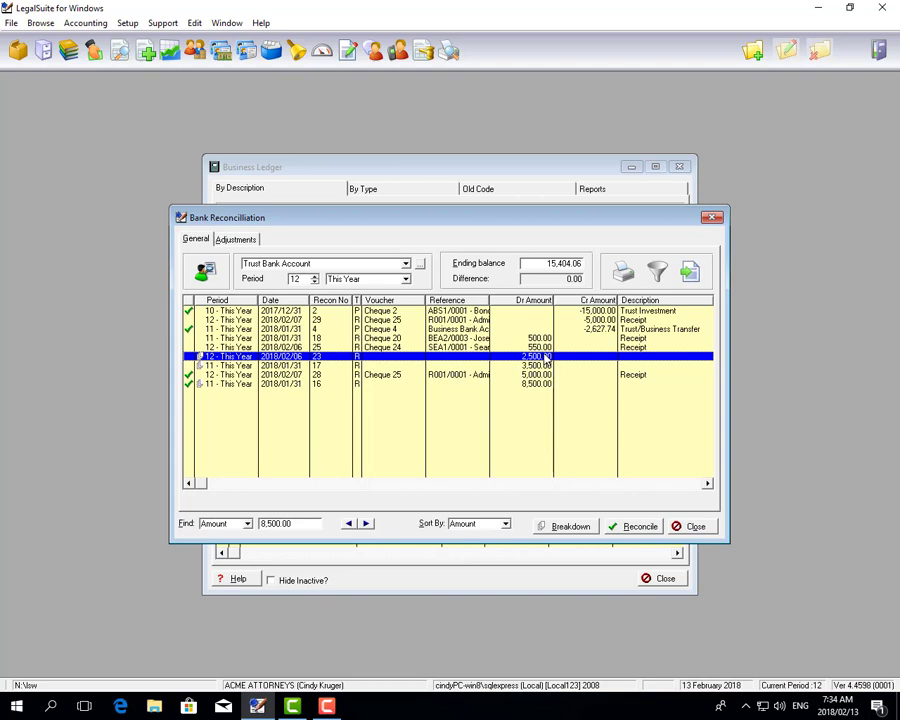
Show the Standard, Breakdown and Adjustments reconciliation report options
left_click(622, 271)
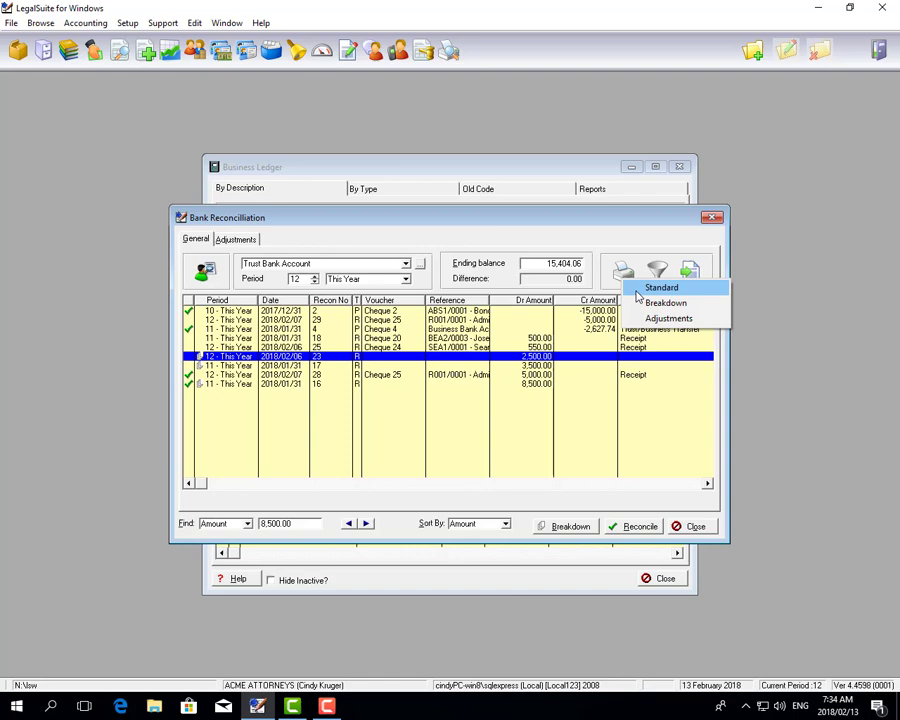
Generate the Standard reconciliation report in Excel using the default filter
left_click(657, 271)
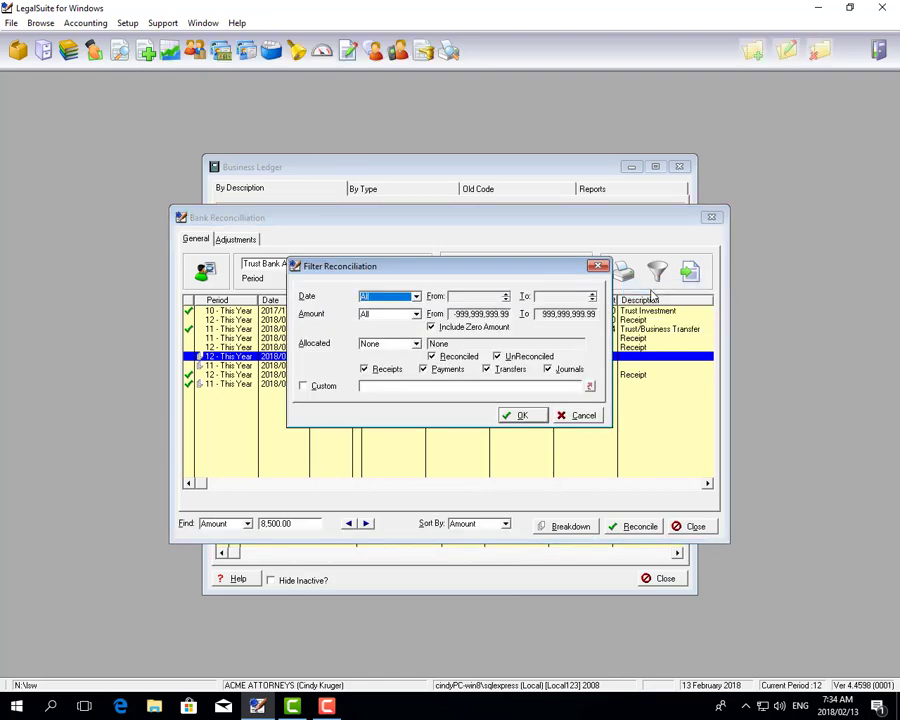
mouse_move(408, 416)
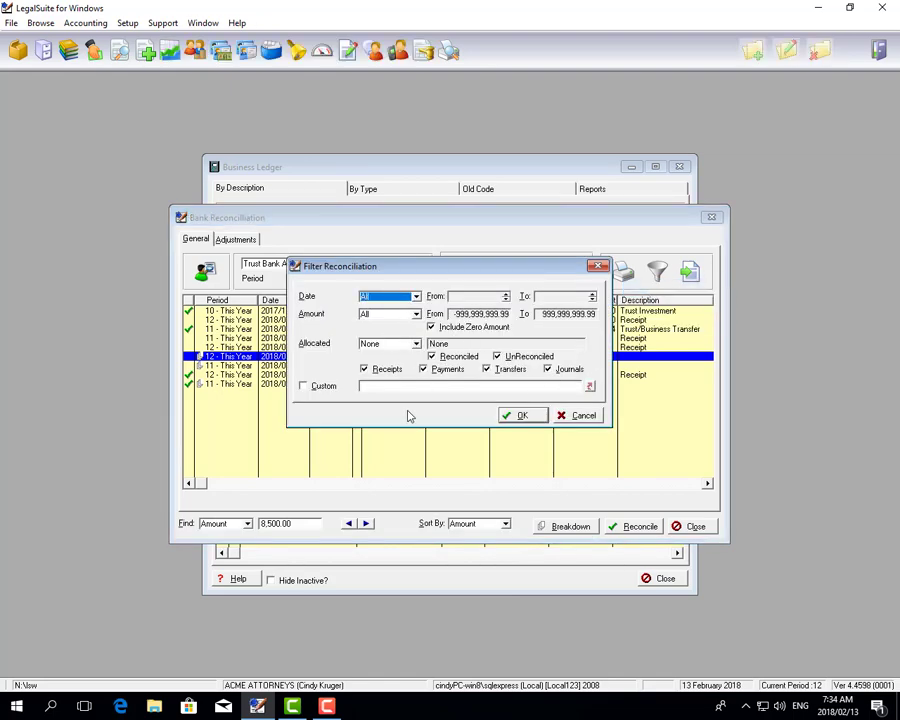
left_click(522, 415)
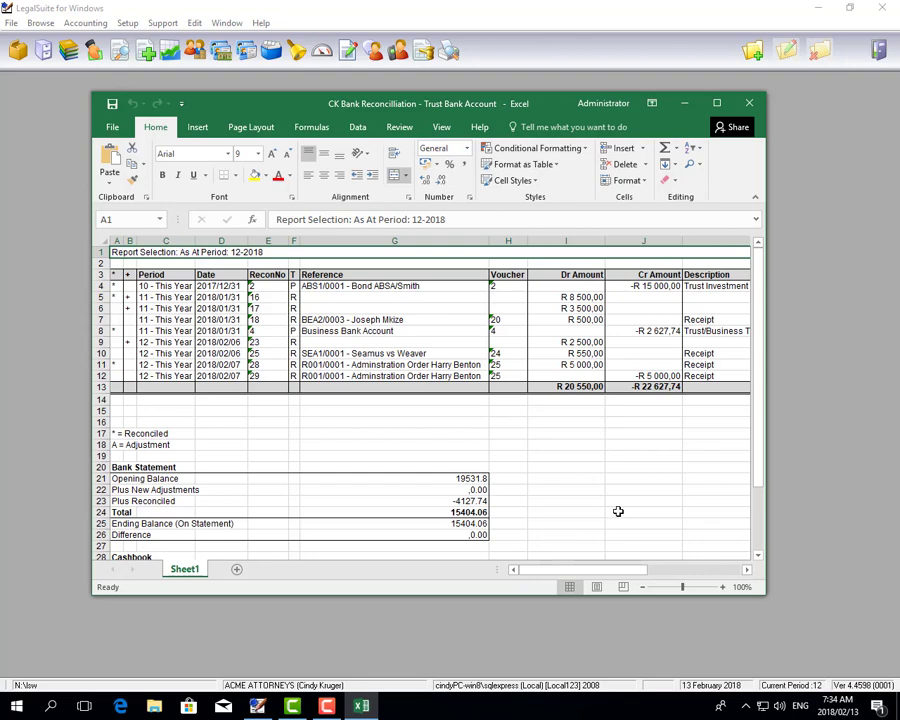
mouse_move(198, 333)
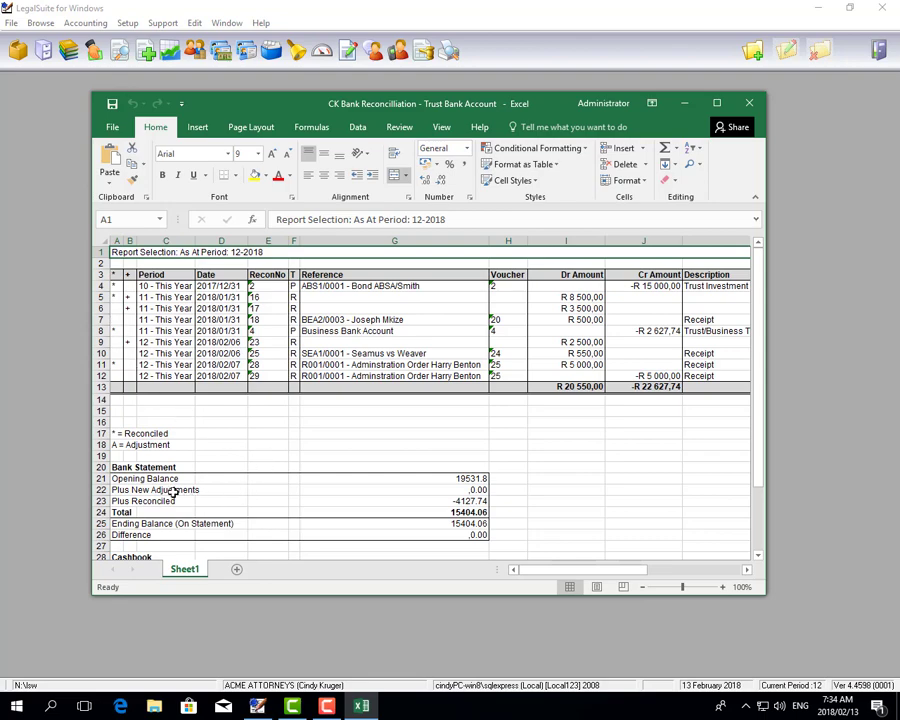
mouse_move(203, 496)
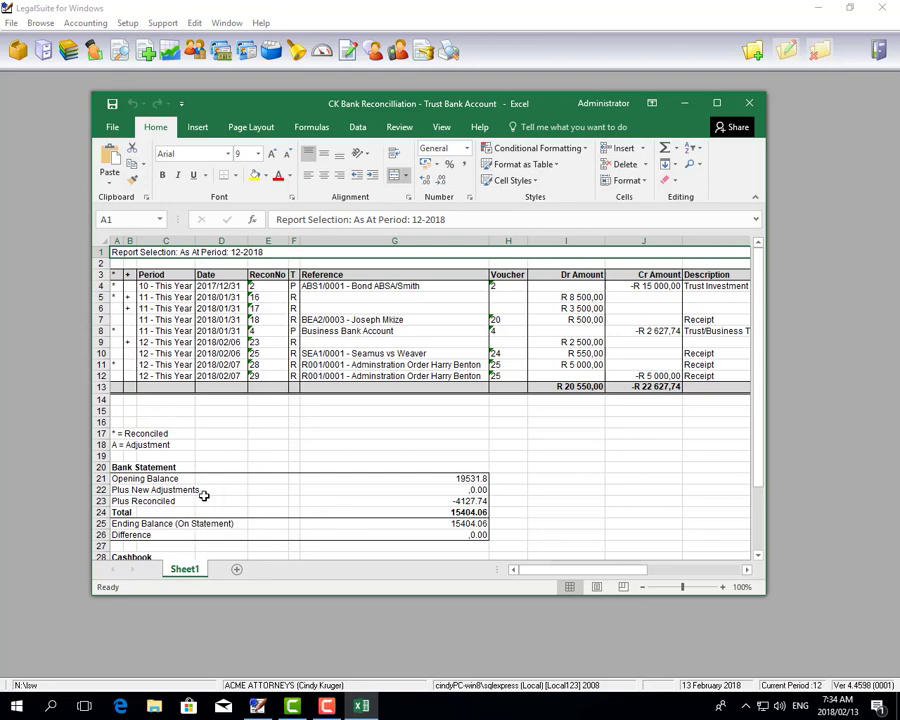
mouse_move(325, 481)
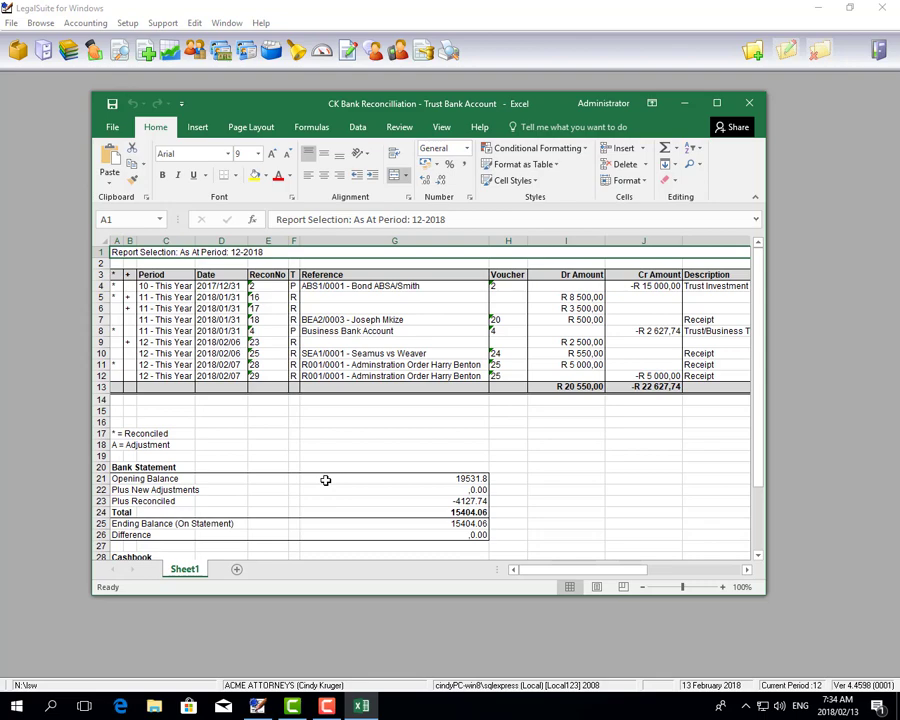
mouse_move(312, 493)
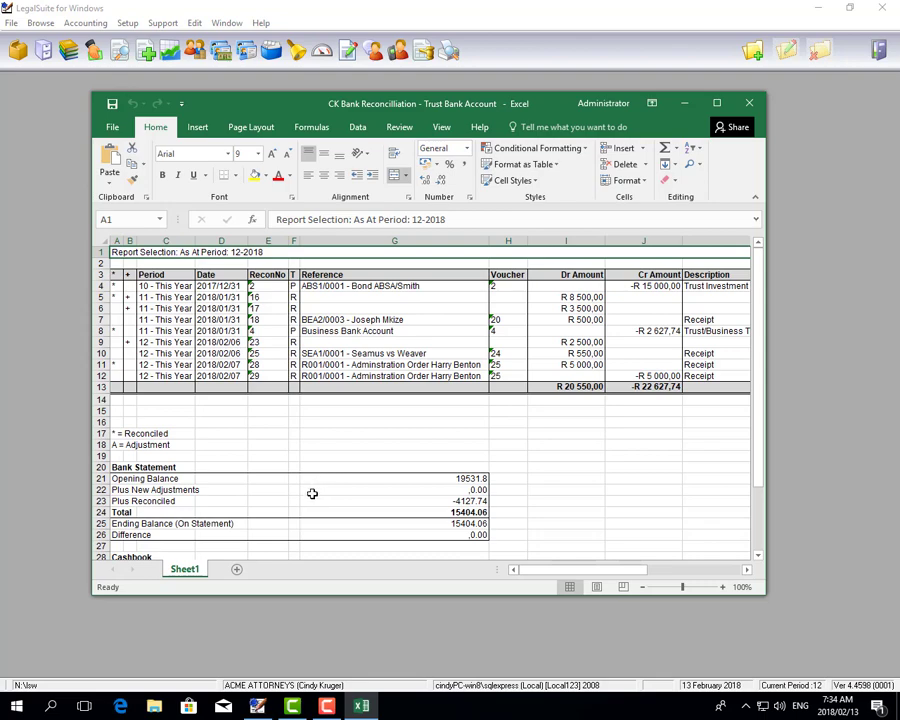
mouse_move(157, 505)
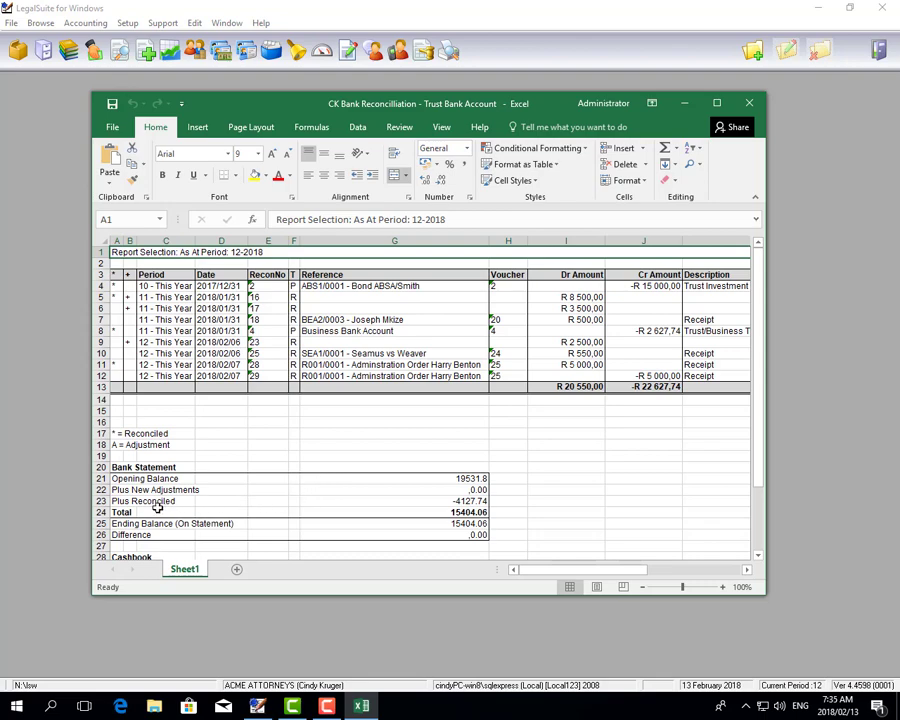
mouse_move(445, 513)
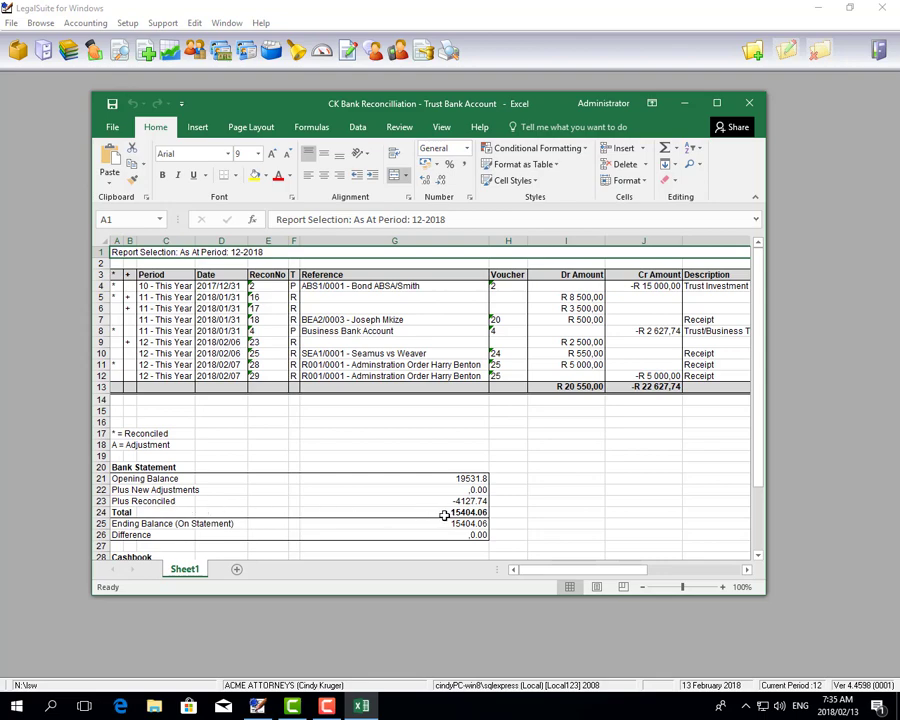
mouse_move(465, 523)
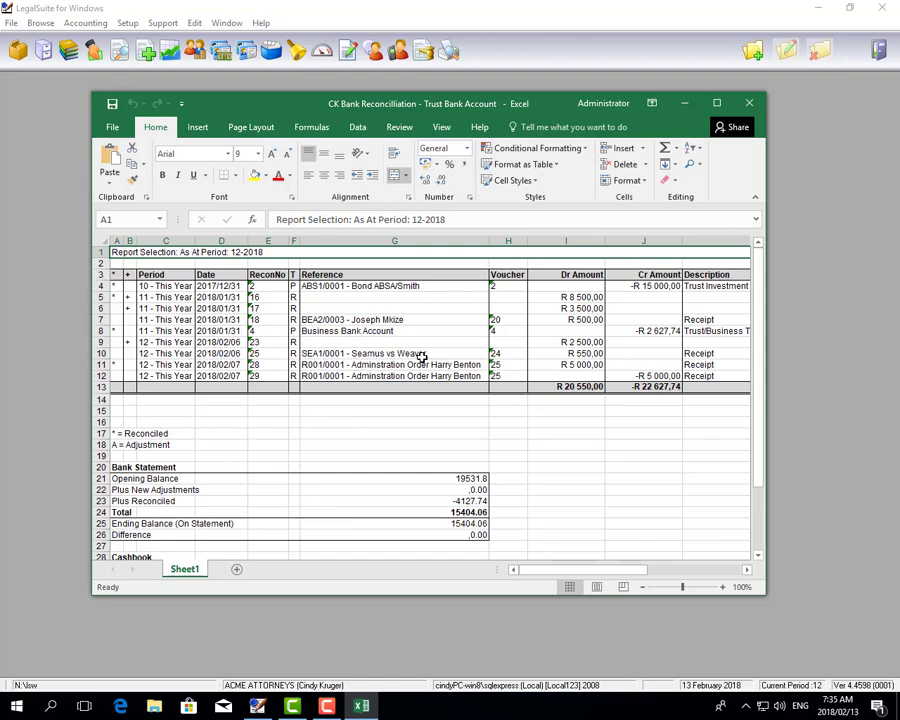
mouse_move(652, 492)
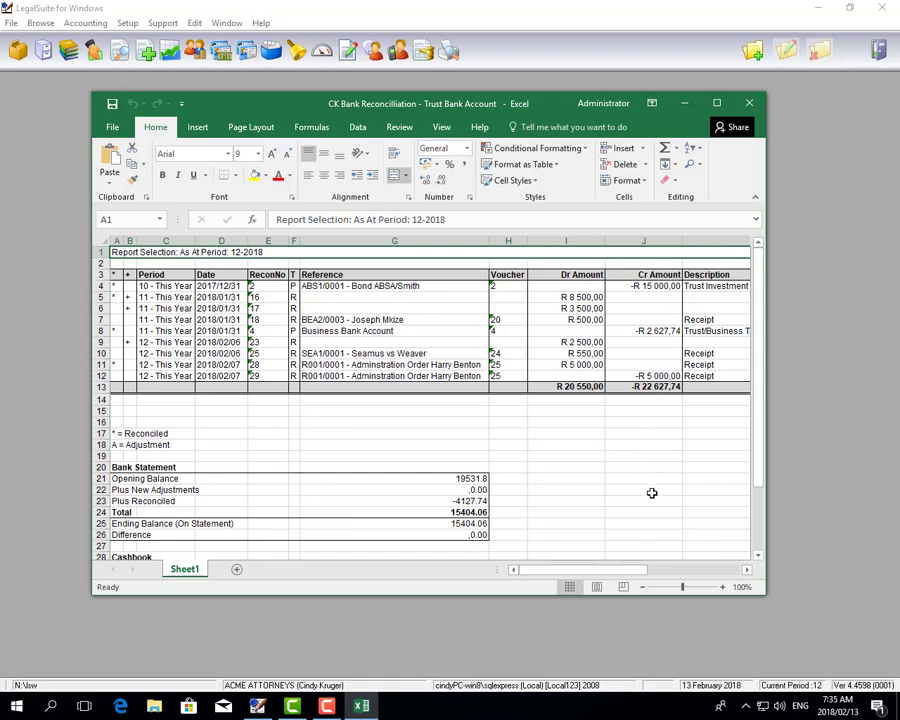
mouse_move(742, 144)
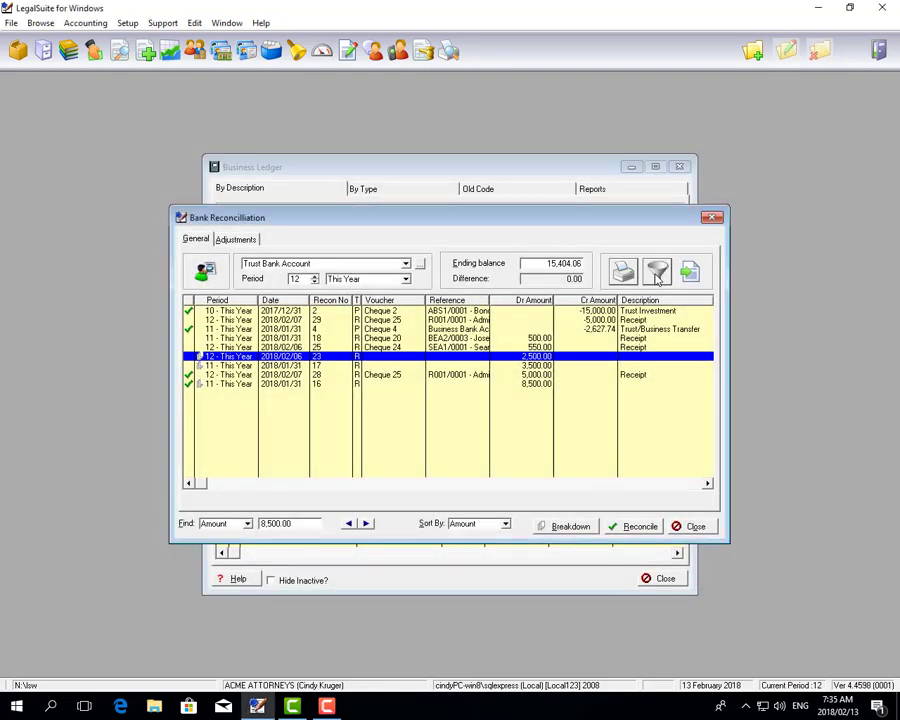
Confirm the reconciliation filter and open the Allocate to a Bank Statement dialog
left_click(657, 271)
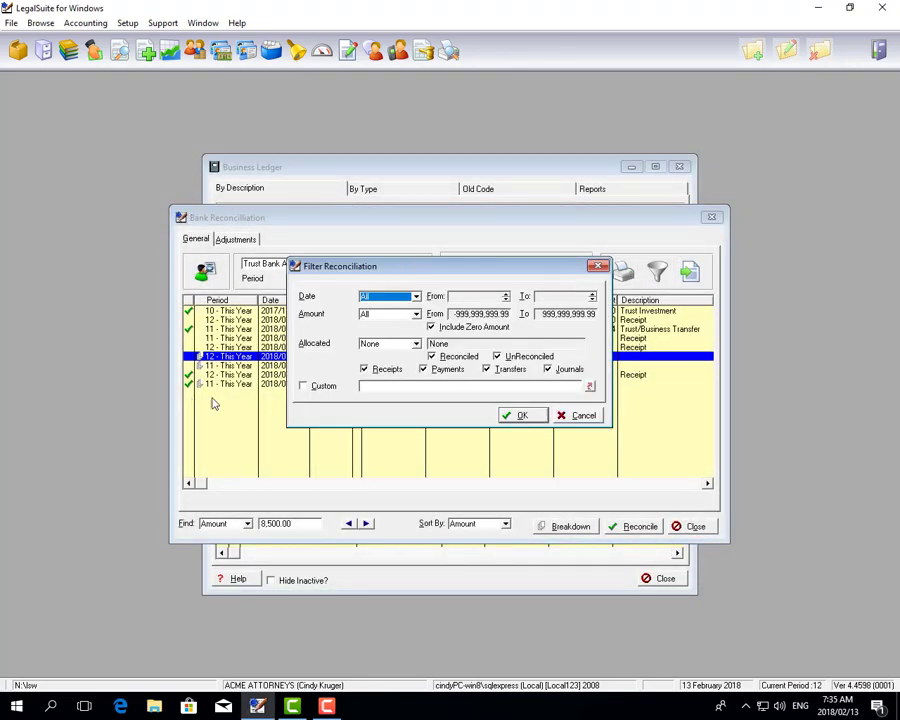
left_click(521, 415)
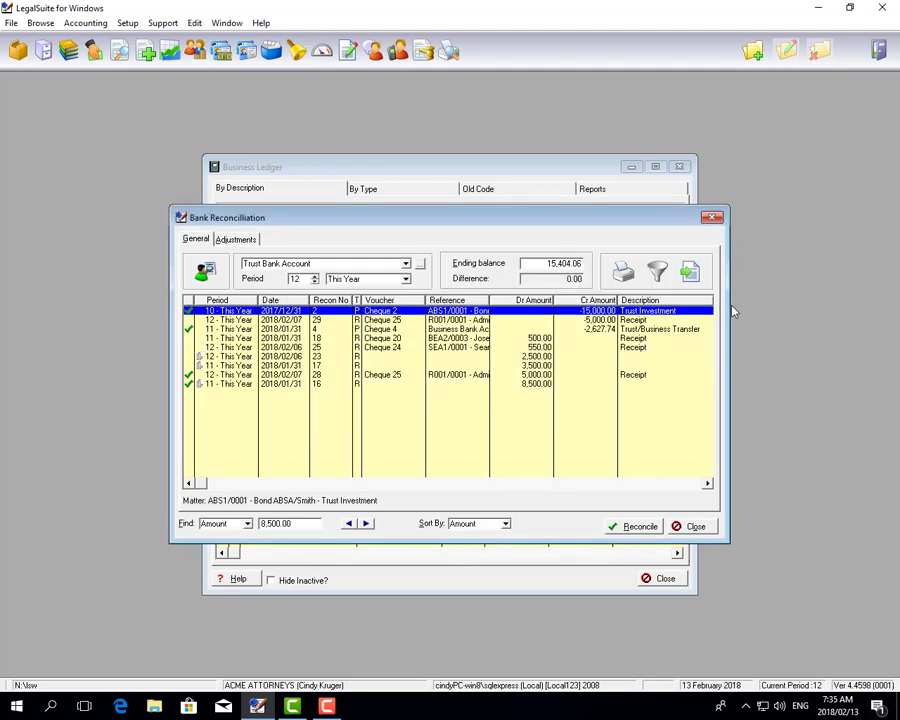
mouse_move(690, 272)
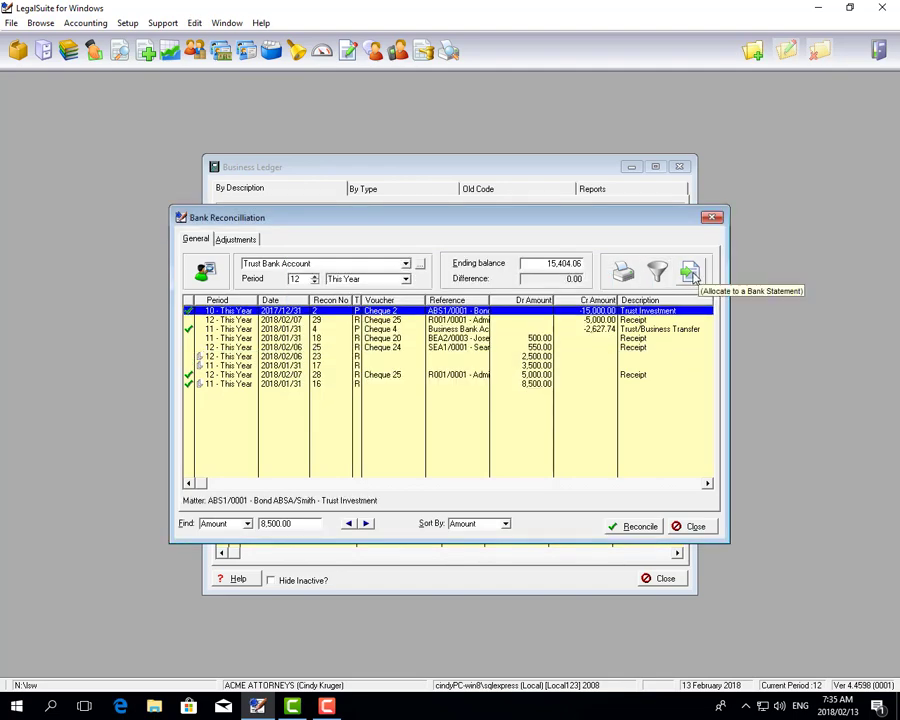
mouse_move(675, 400)
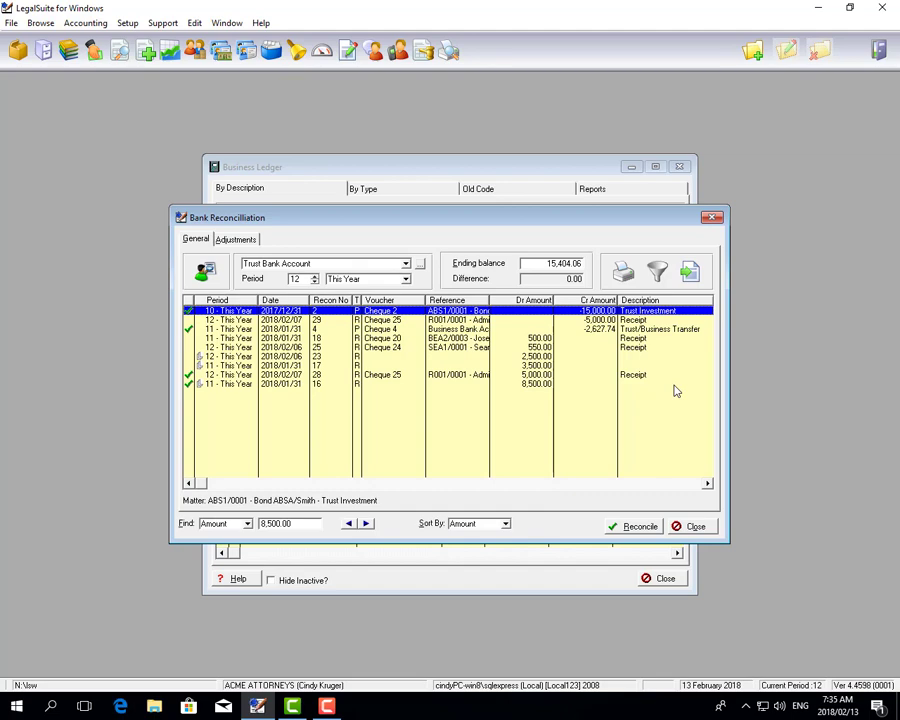
mouse_move(663, 341)
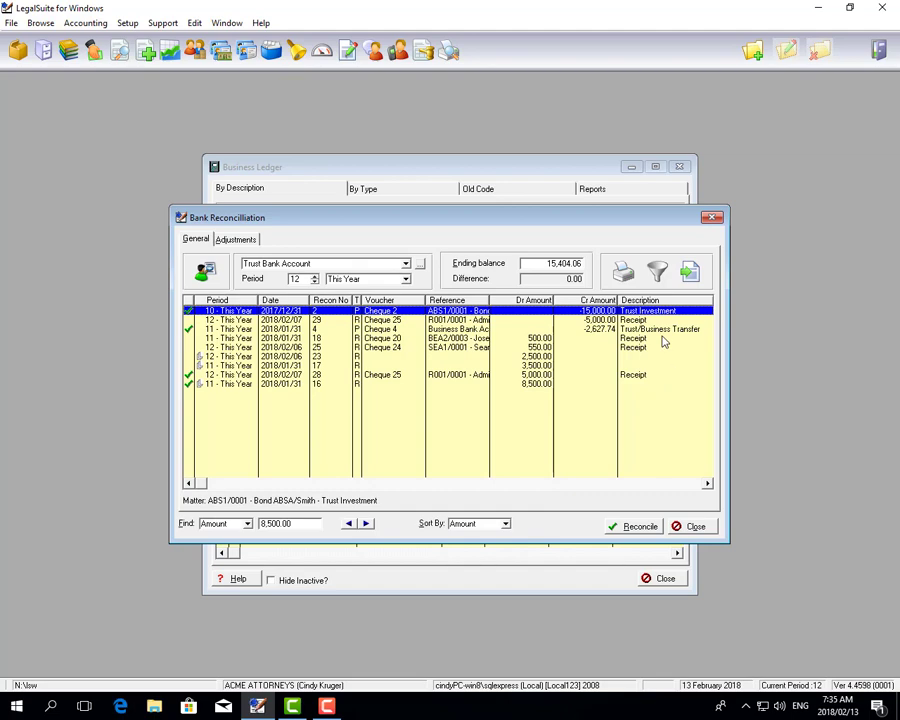
mouse_move(690, 272)
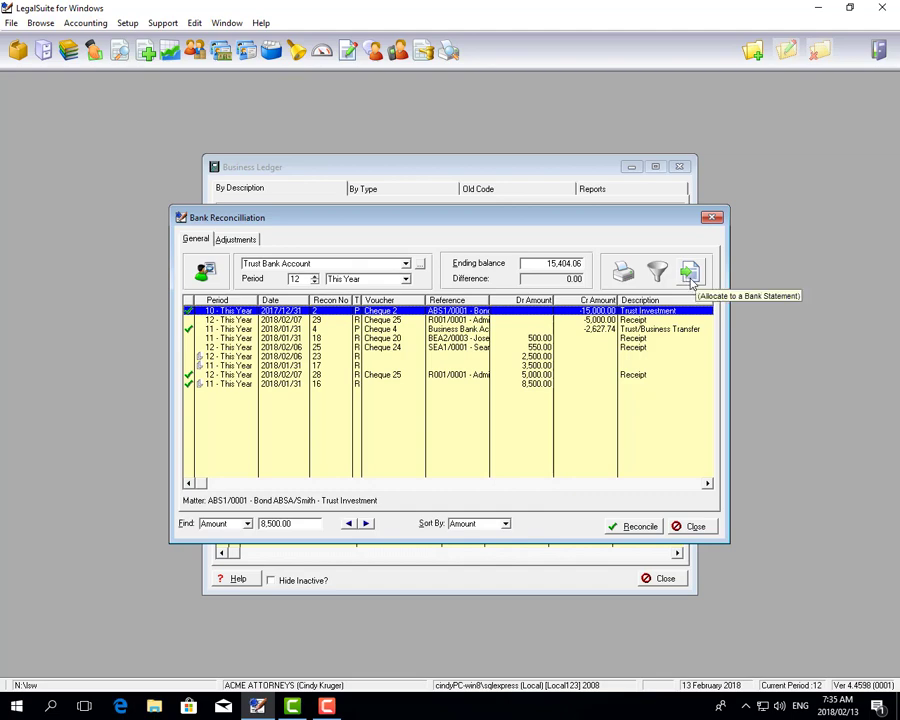
left_click(689, 271)
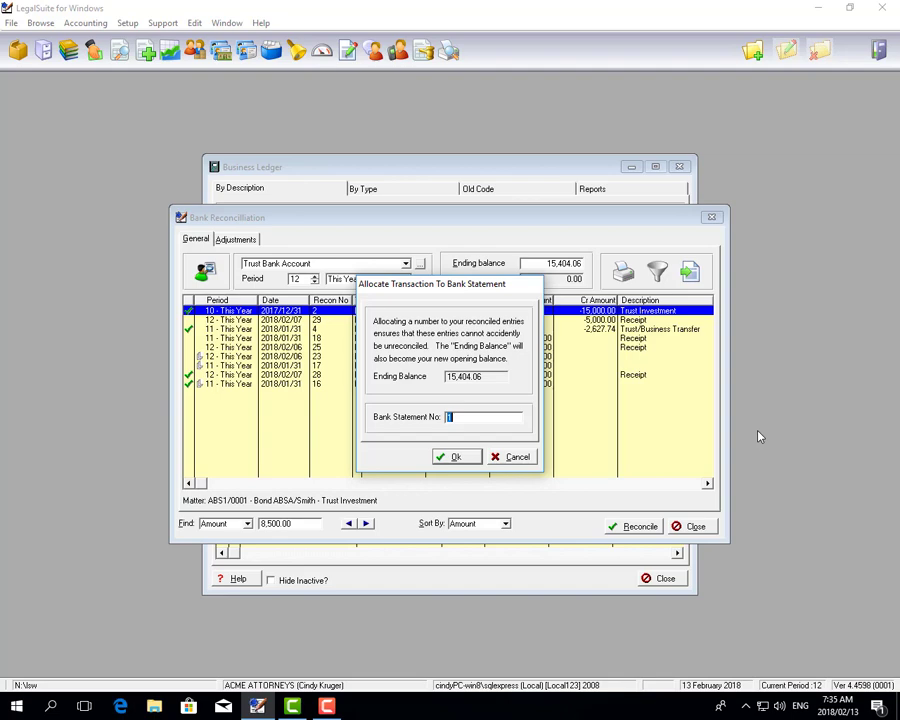
Allocate the reconciled trust transactions to bank statement number 'Feb 2018'
type("Feb")
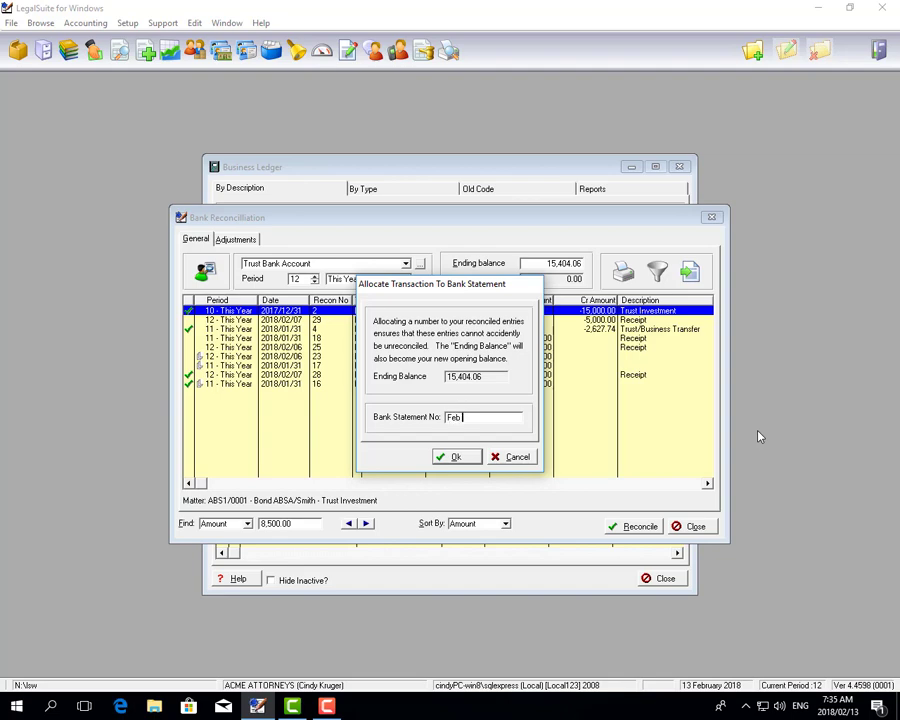
type("2018")
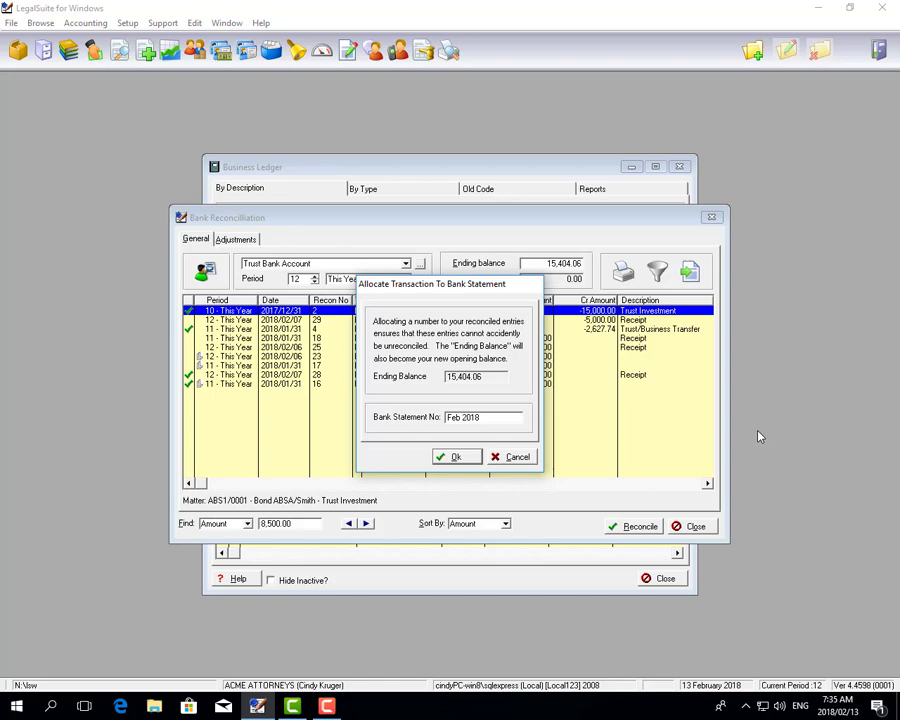
left_click(480, 417)
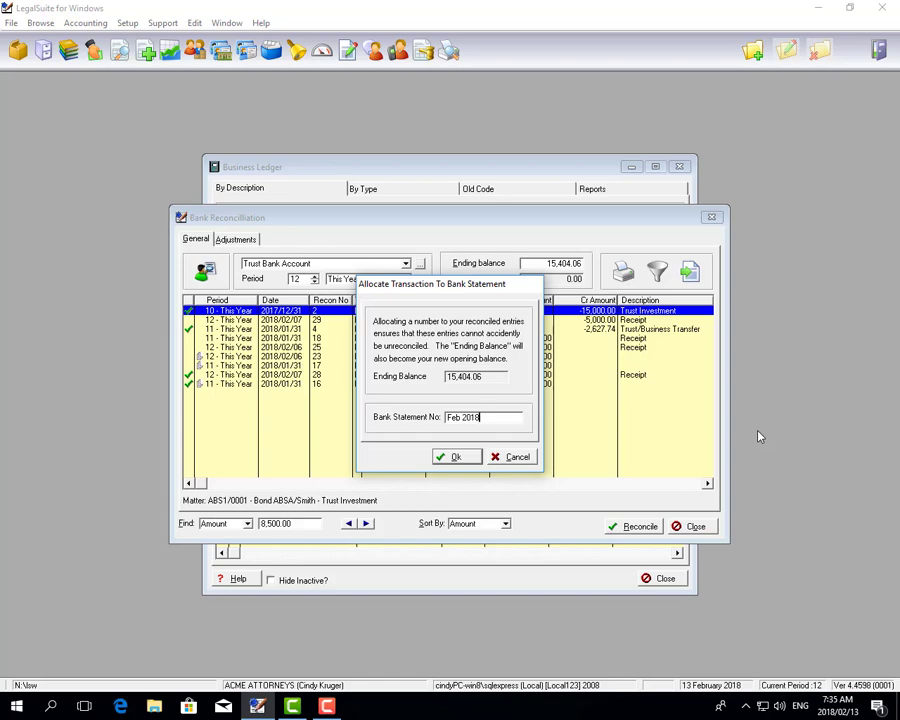
mouse_move(594, 466)
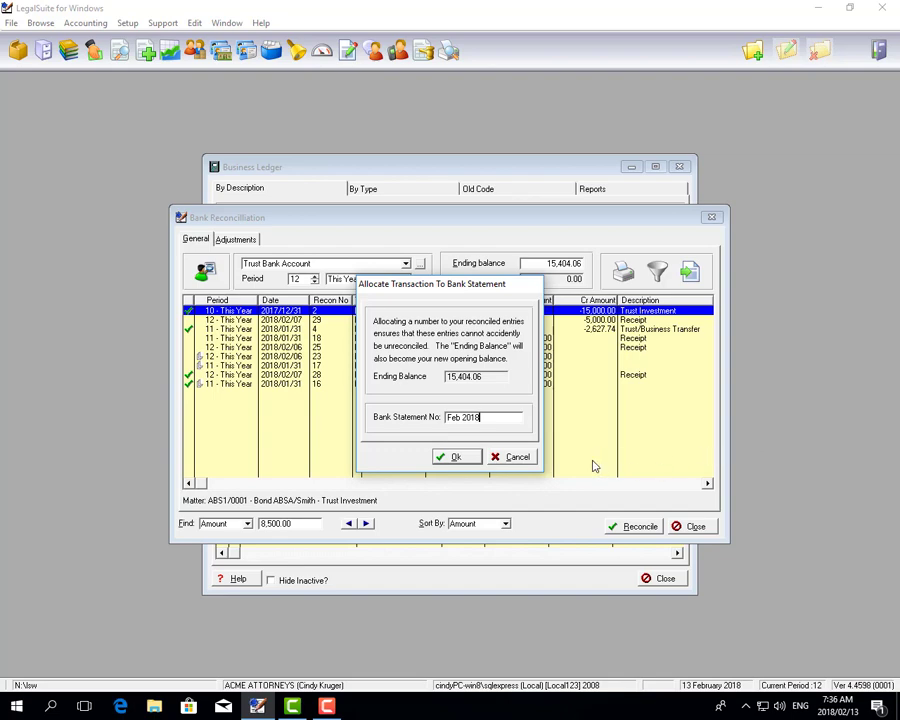
left_click(456, 456)
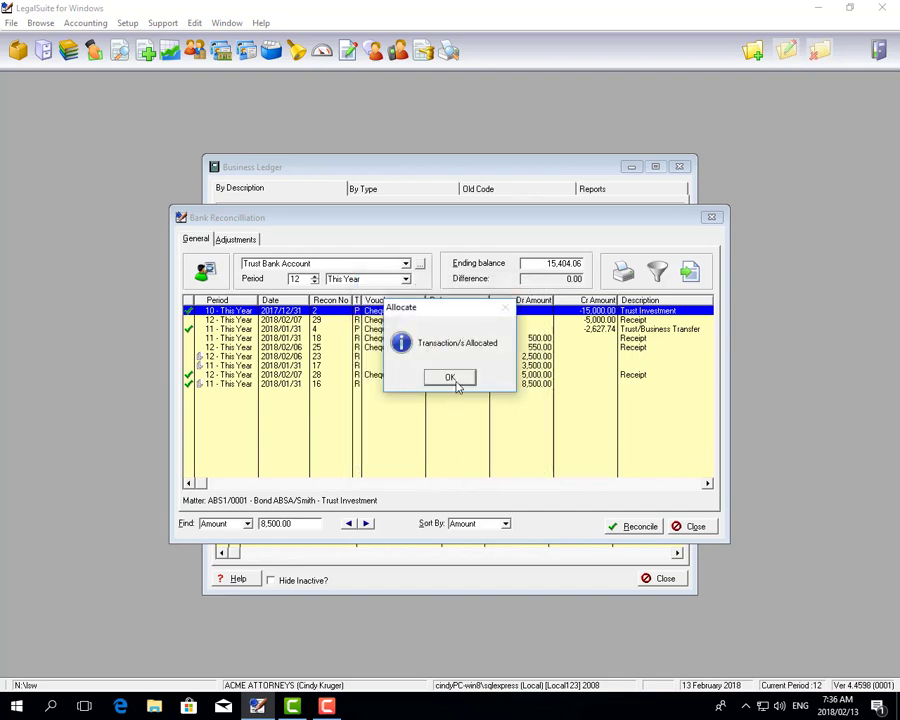
Acknowledge the allocation message and close the Balances summary showing 0.00 difference
left_click(449, 377)
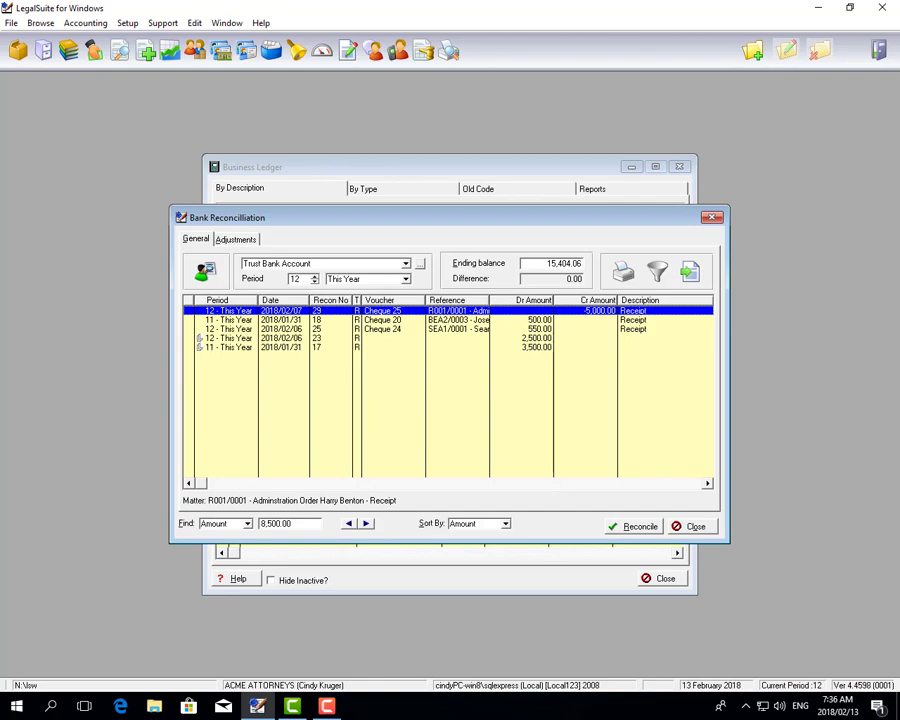
mouse_move(457, 387)
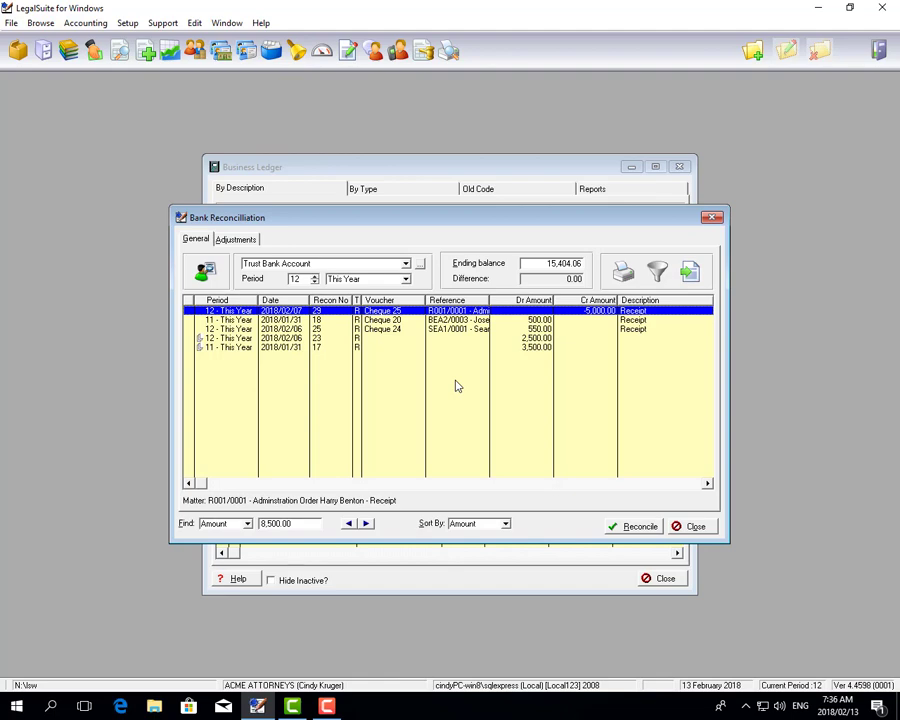
mouse_move(387, 366)
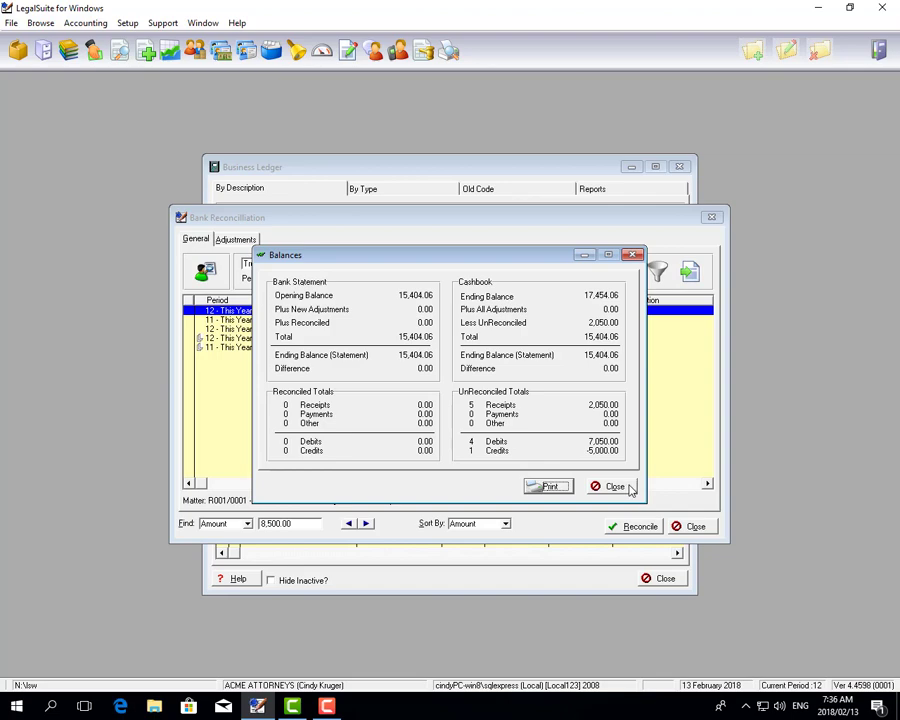
left_click(613, 486)
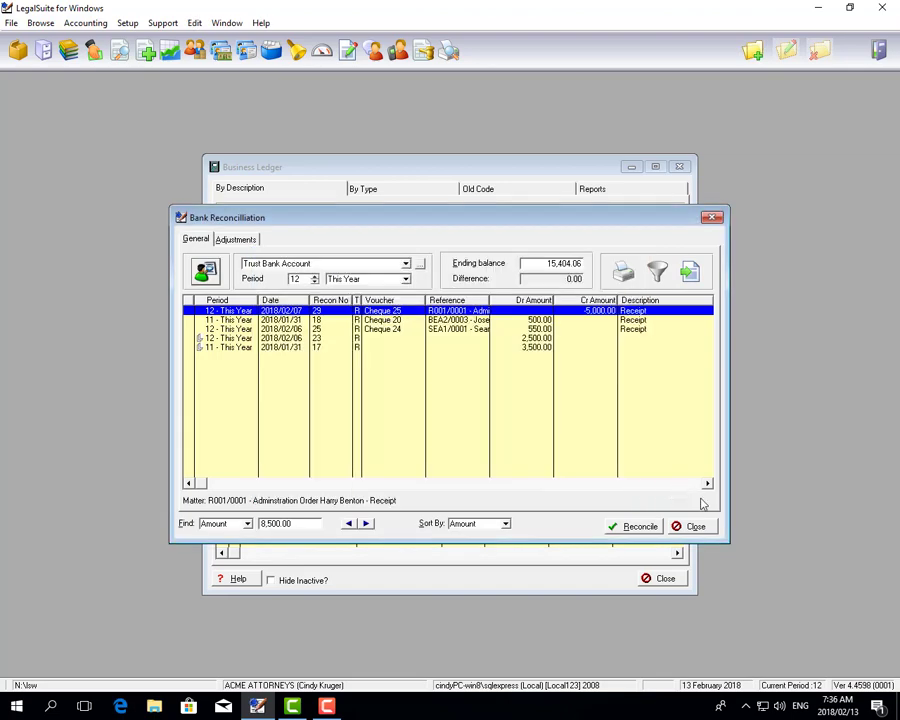